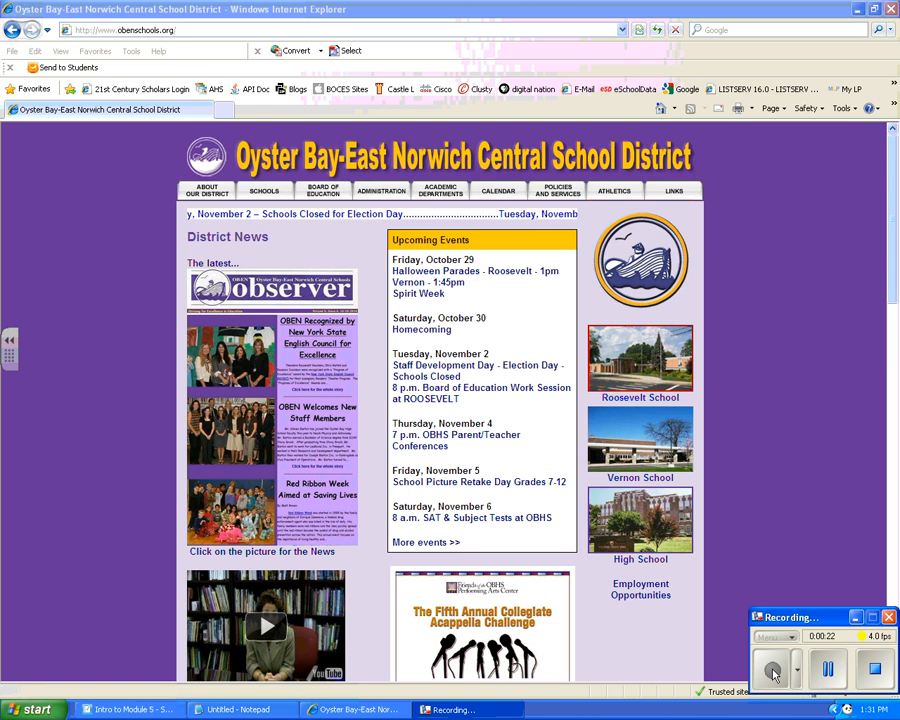
Scroll the district home page and follow The 21st Century Diploma link to the tracker login.
{"action": "scroll", "scroll_direction": "down", "scroll_amount": 3}
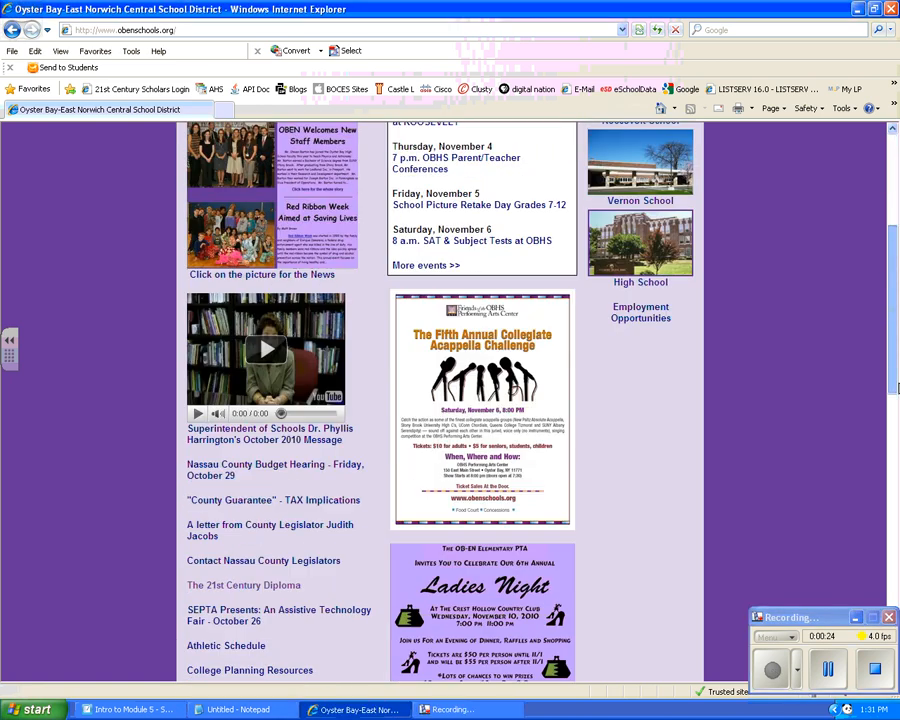
{"action": "scroll", "scroll_direction": "down", "scroll_amount": 3}
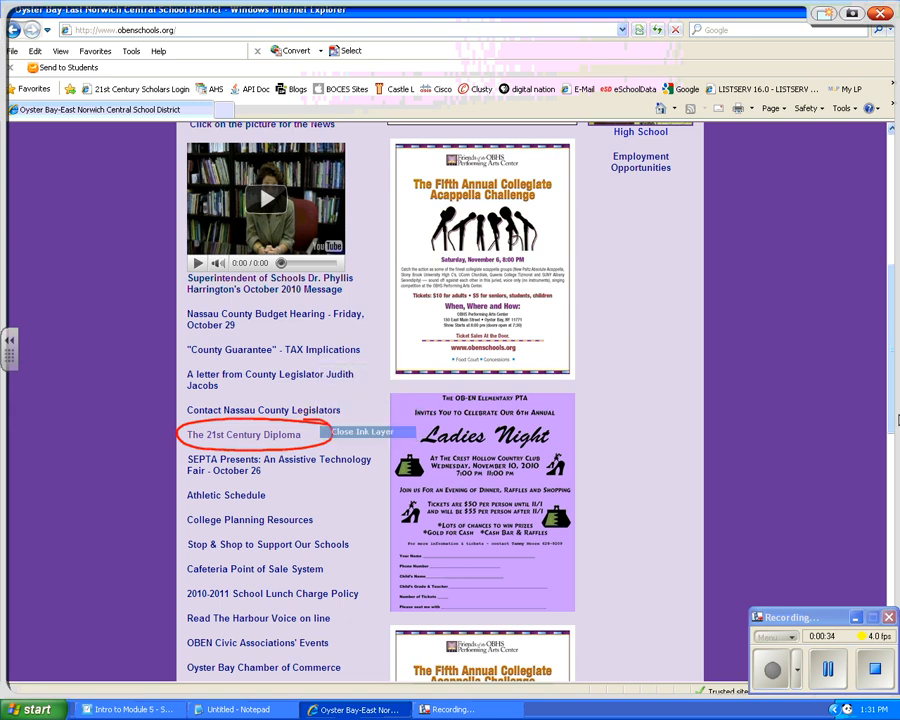
{"action": "left_click", "coordinate": [243, 434]}
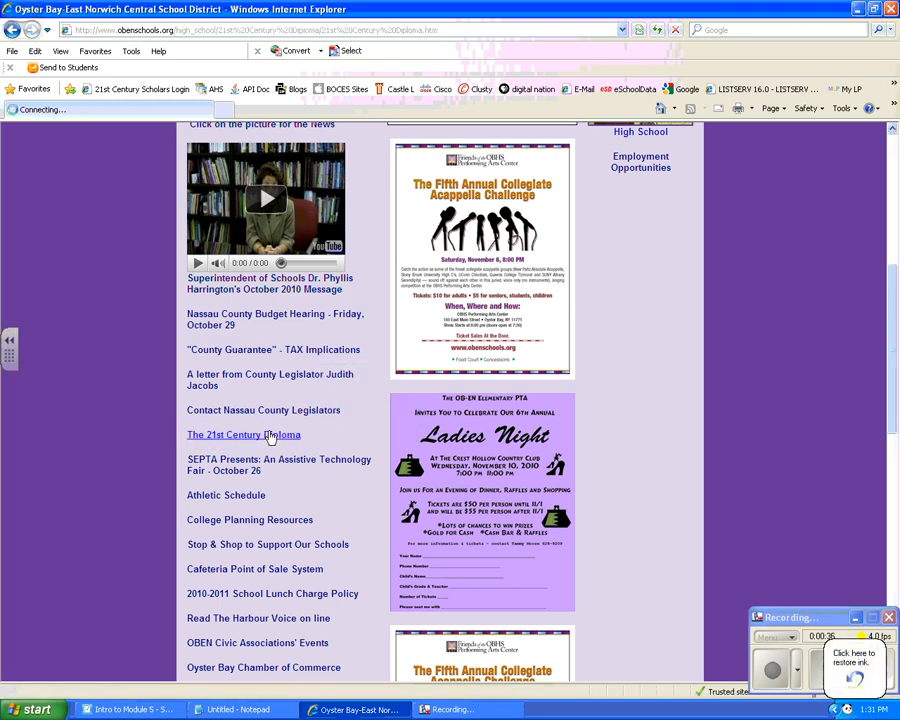
{"action": "left_click", "coordinate": [243, 434]}
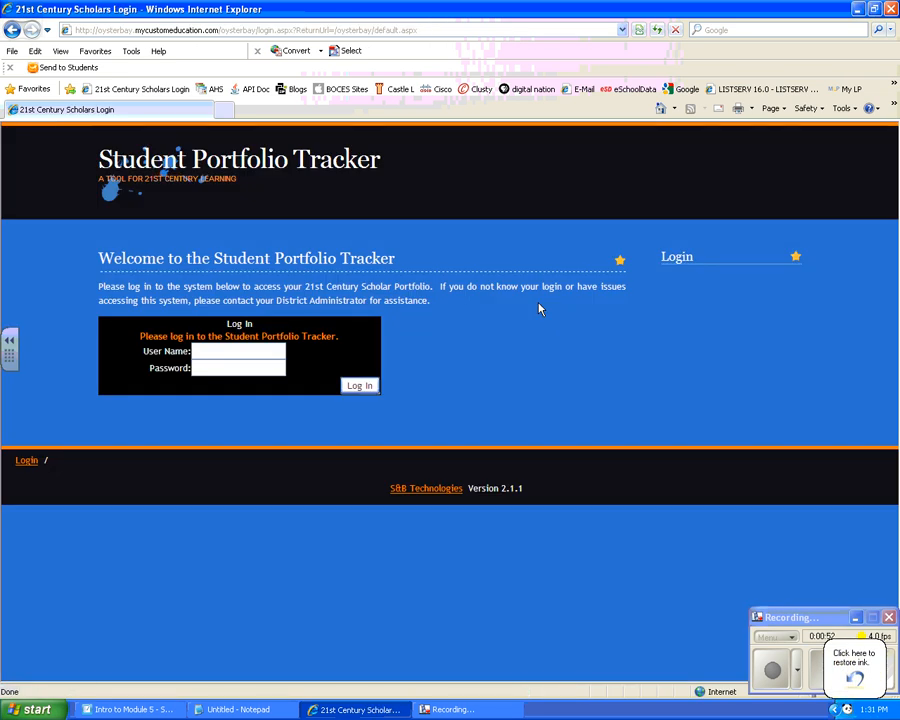
Log in to Student Portfolio Tracker as student 'hs'.
{"action": "type", "text": "hsstudent"}
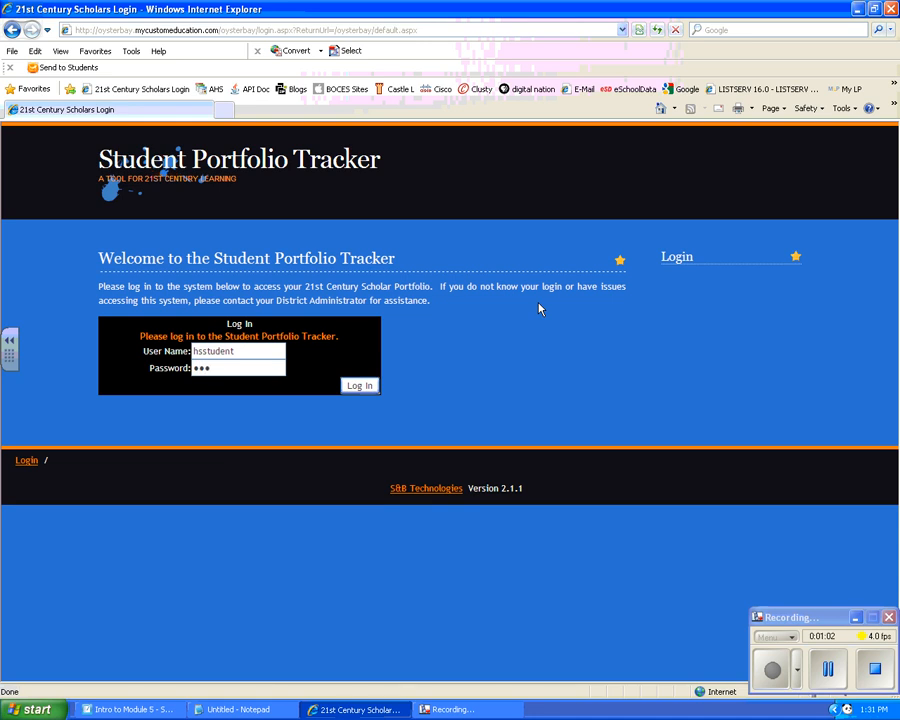
{"action": "left_click", "coordinate": [359, 386]}
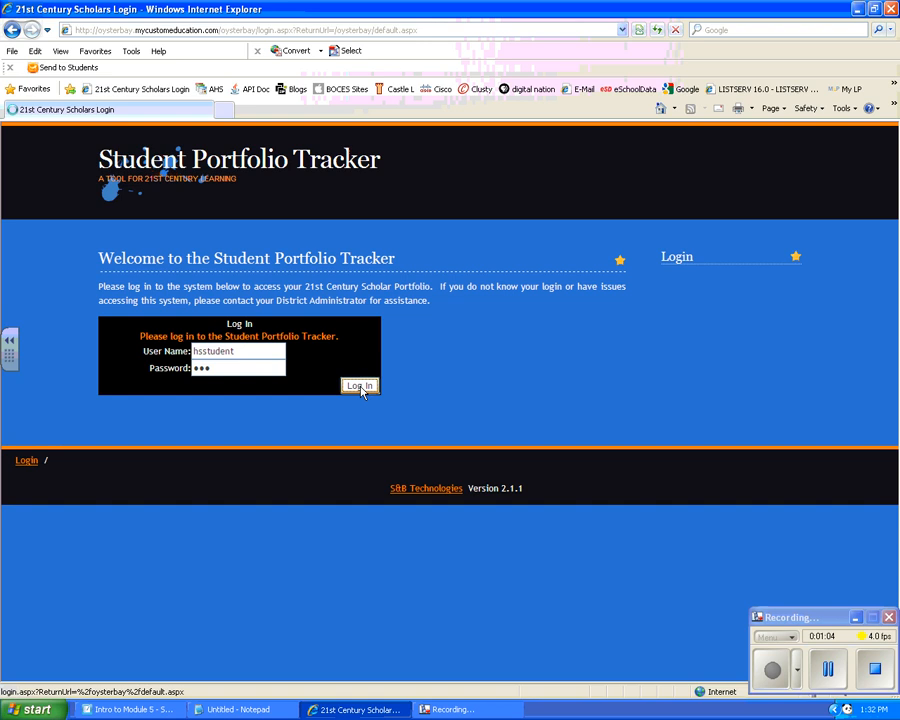
{"action": "left_click", "coordinate": [359, 388]}
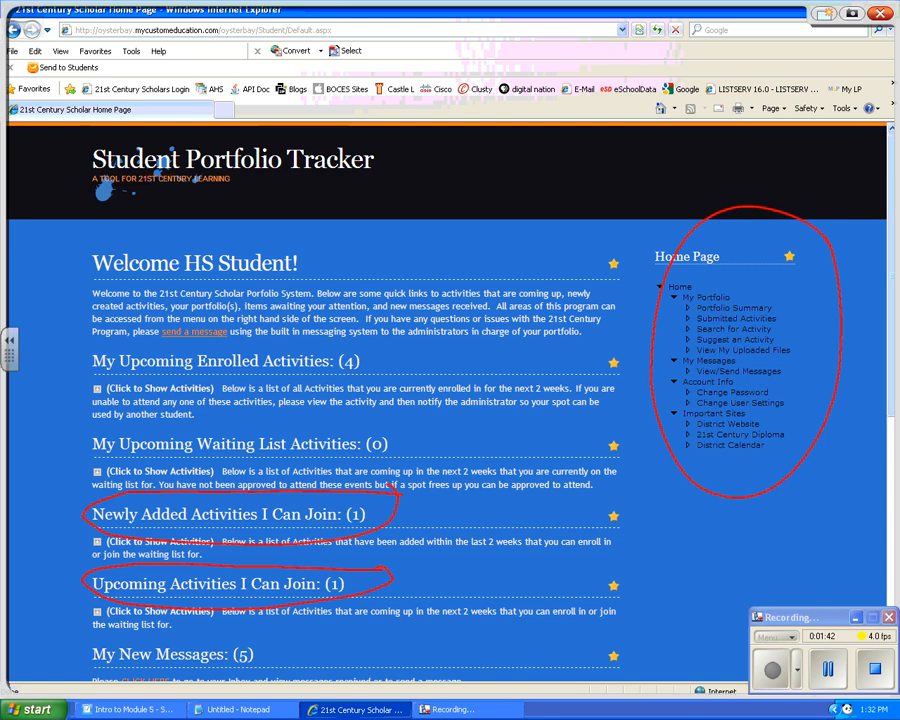
{"action": "mouse_move", "coordinate": [362, 392]}
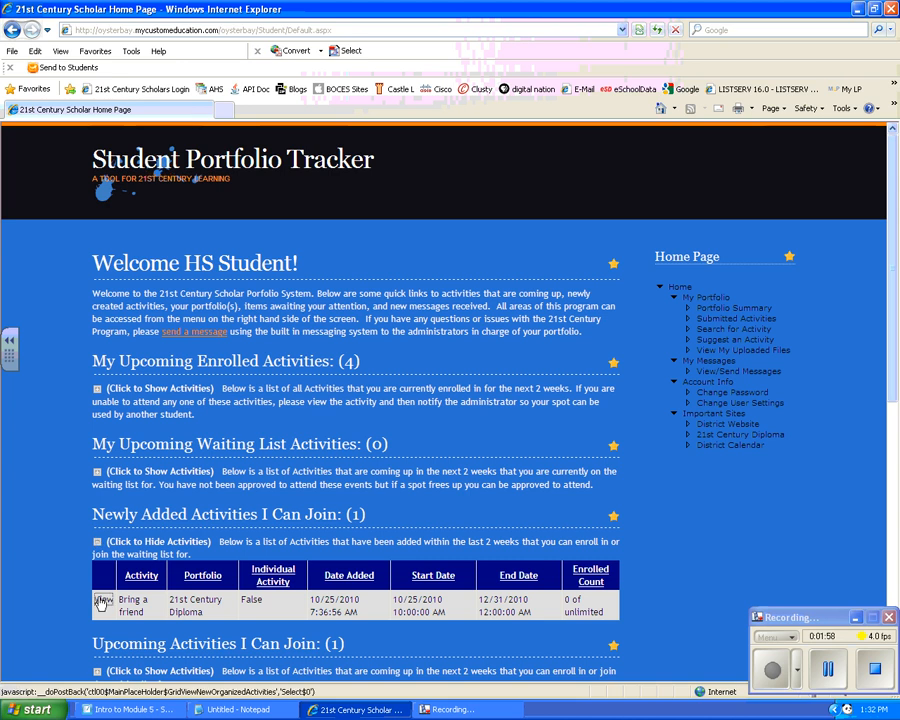
Open the Bring a friend request form from Newly Added Activities.
{"action": "left_click", "coordinate": [105, 599]}
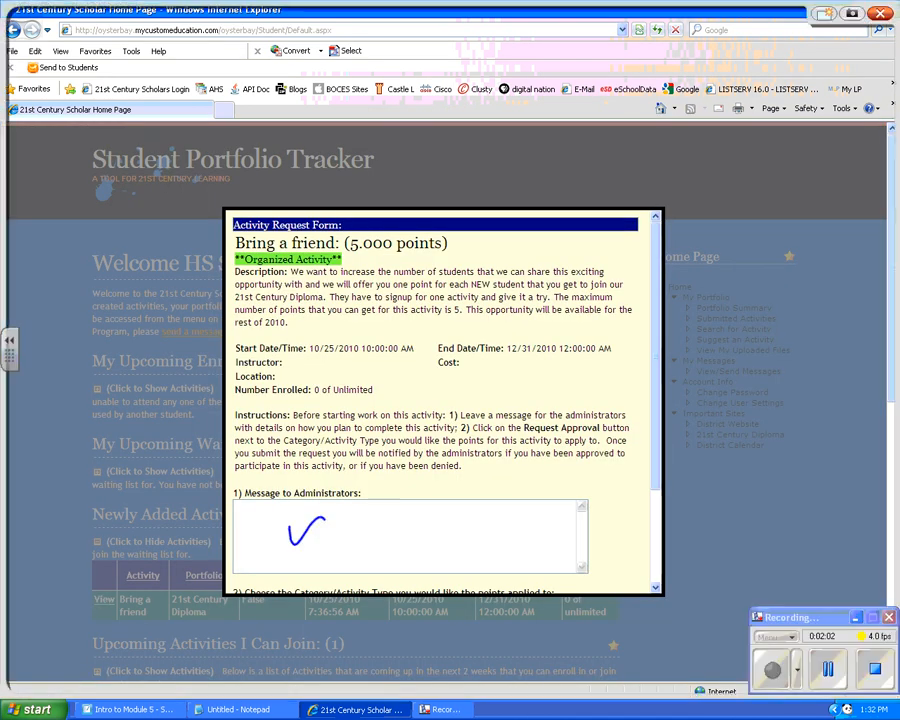
Scroll to the bottom of the Bring a friend form and cancel it.
{"action": "left_click_drag", "start_coordinate": [325, 530], "coordinate": [500, 535]}
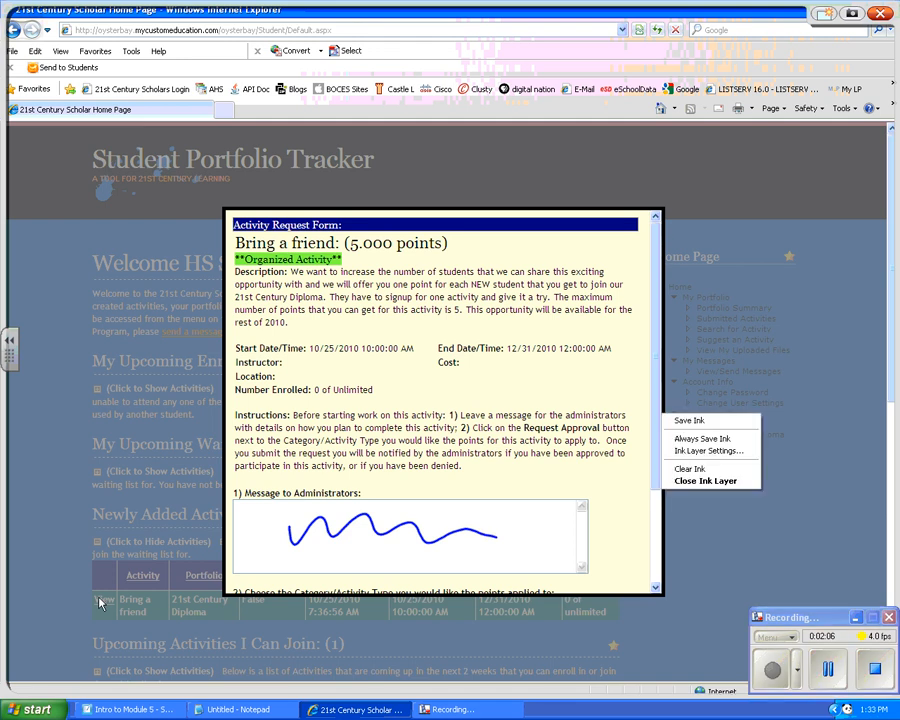
{"action": "left_click", "coordinate": [688, 468]}
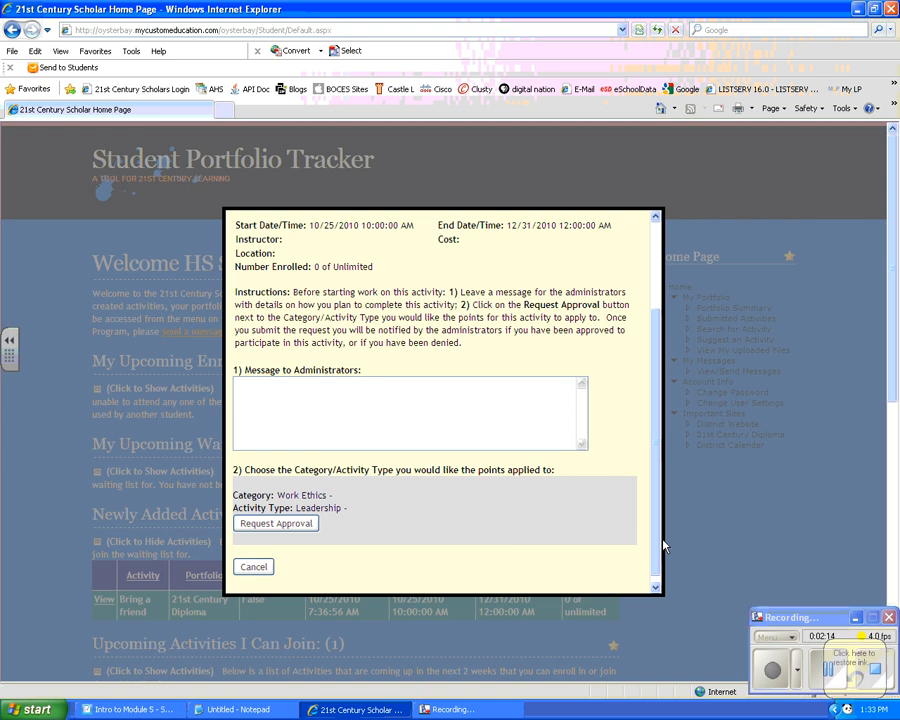
{"action": "left_click", "coordinate": [254, 567]}
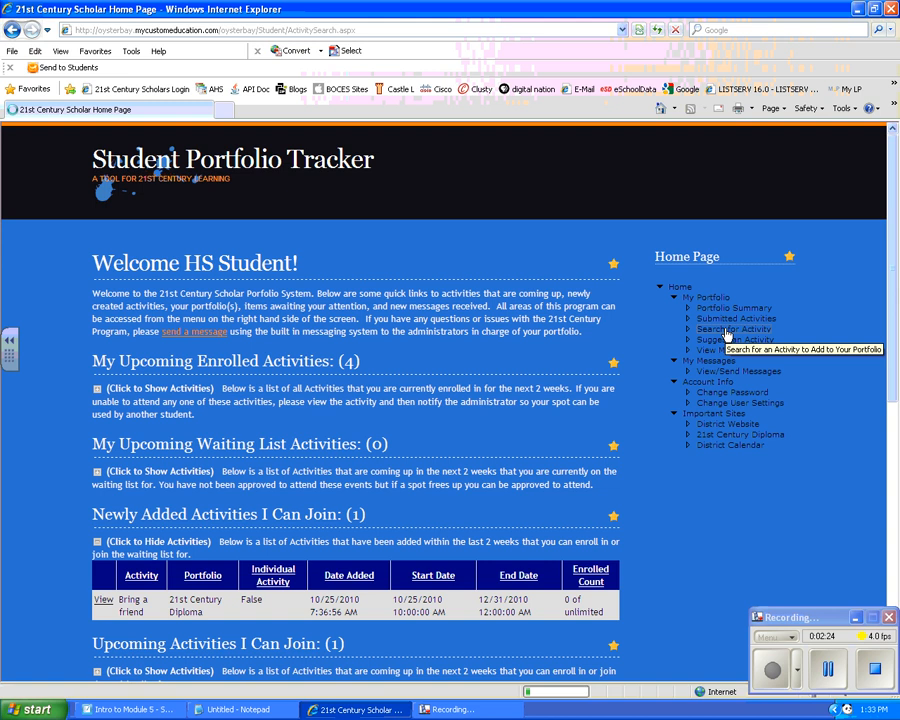
Search activities using the keyword 'college'.
{"action": "left_click", "coordinate": [733, 328]}
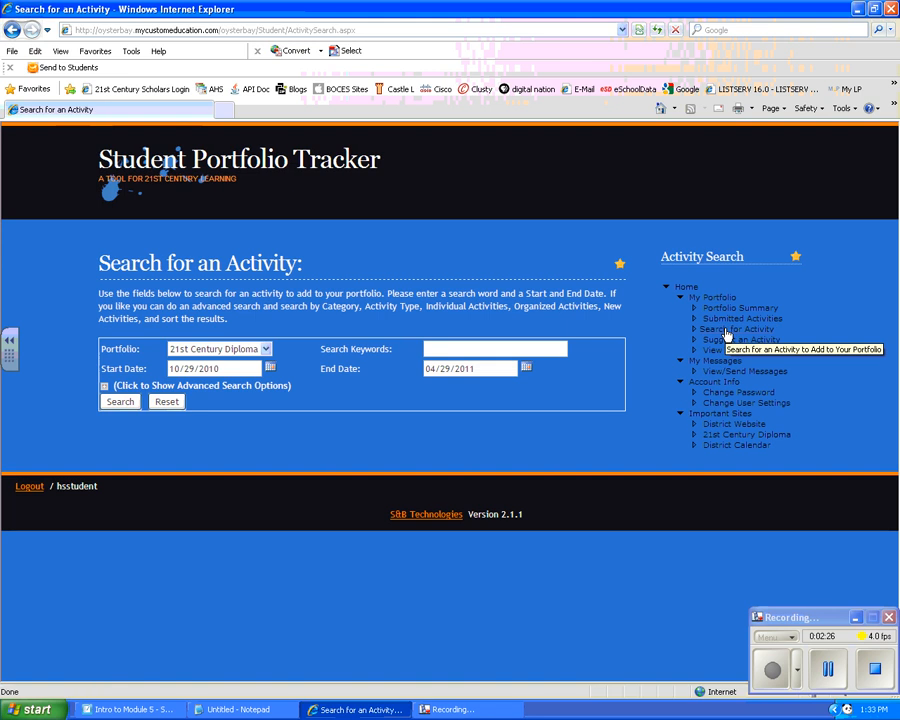
{"action": "mouse_move", "coordinate": [798, 218]}
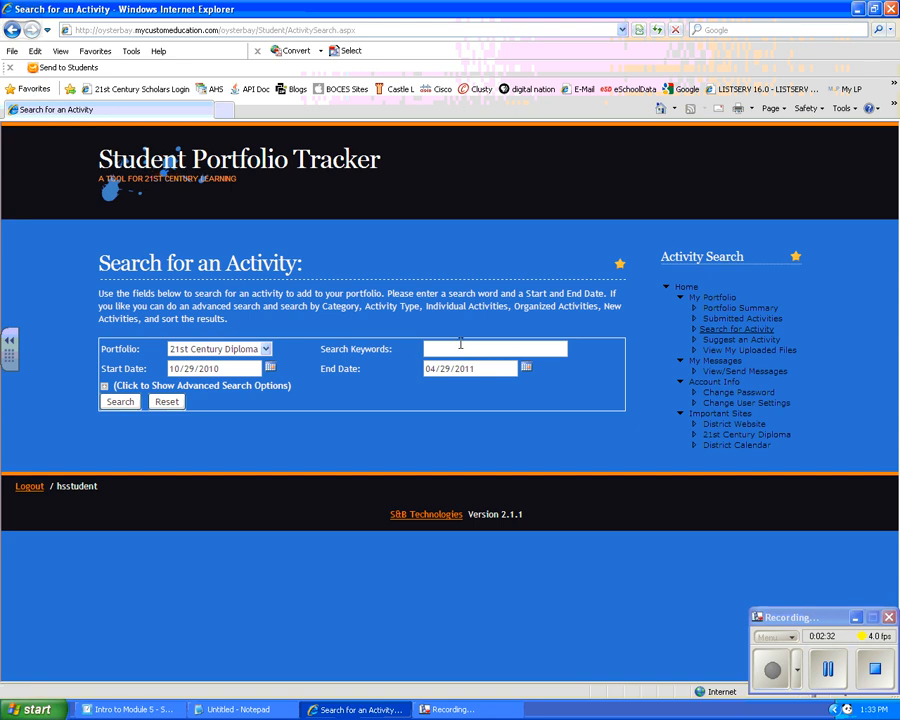
{"action": "type", "text": "college"}
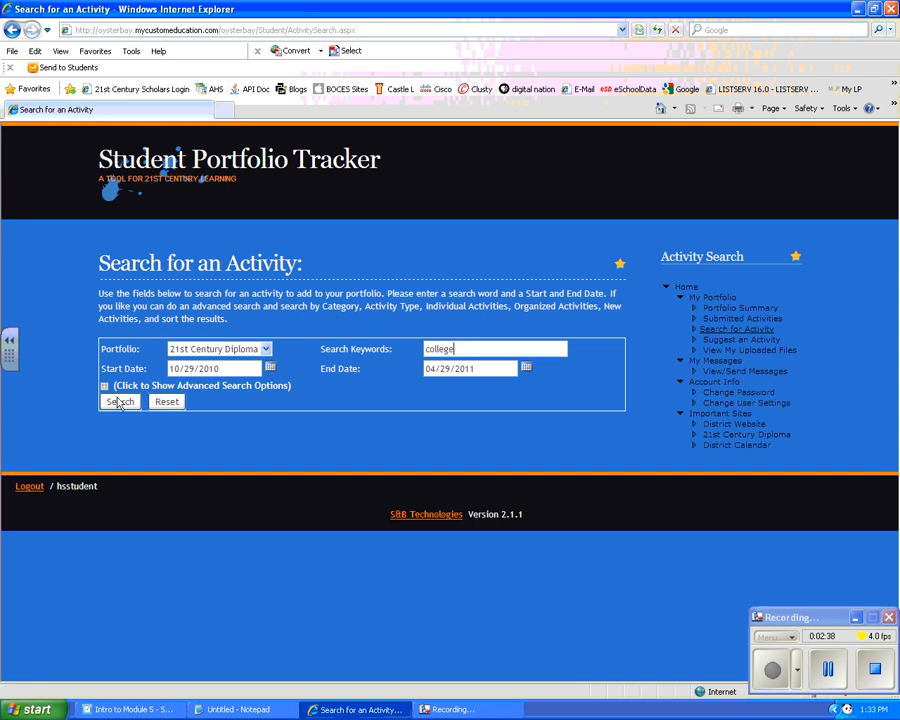
{"action": "left_click", "coordinate": [119, 401]}
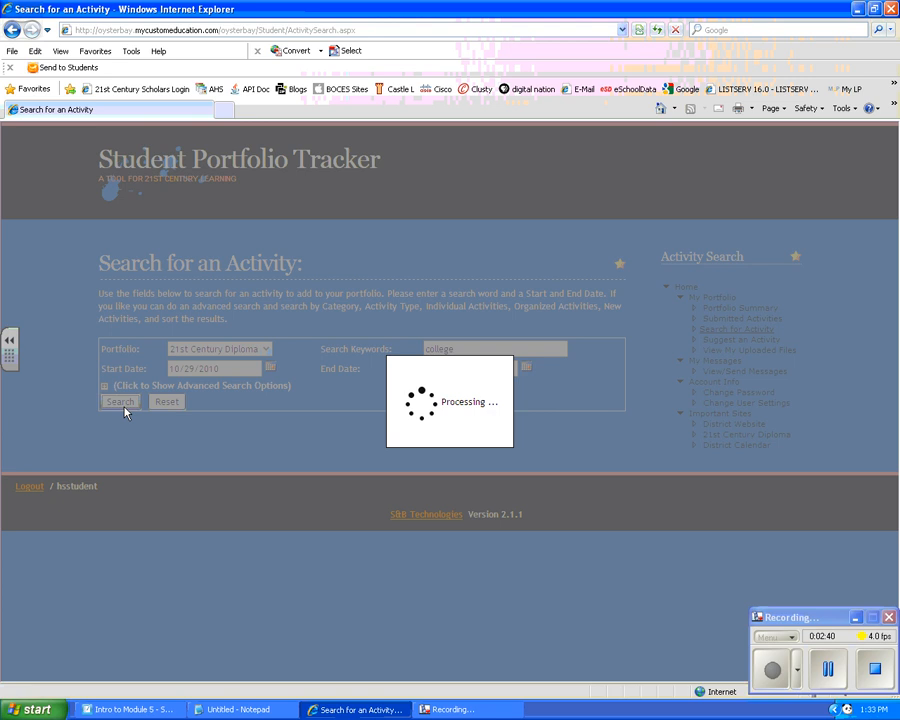
{"action": "left_click", "coordinate": [114, 401]}
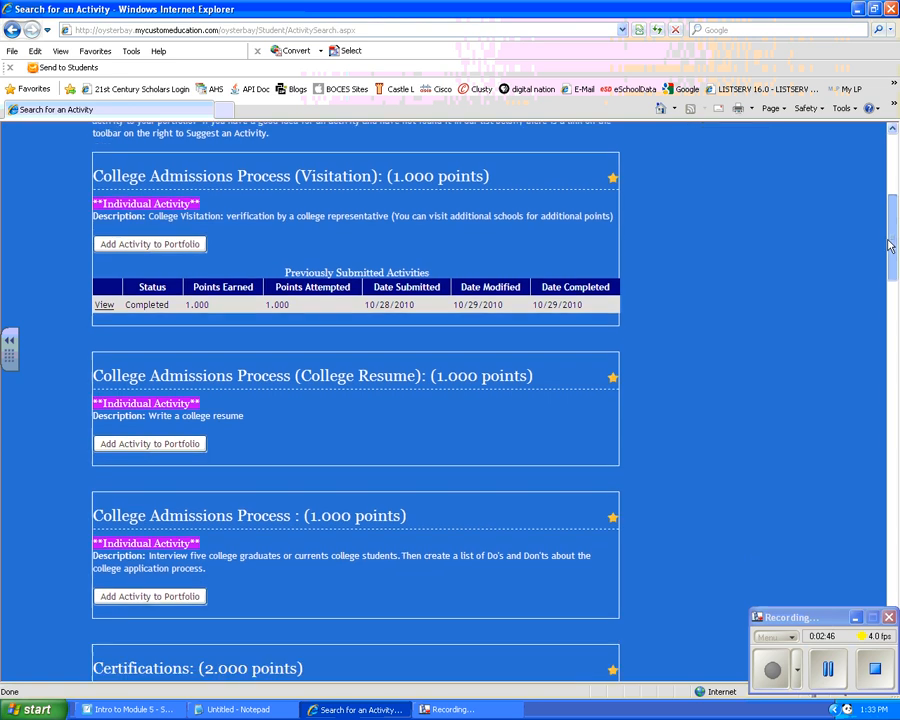
Scroll the college results and add the iTunes Lecture activity to the portfolio.
{"action": "scroll", "scroll_direction": "down", "scroll_amount": 3}
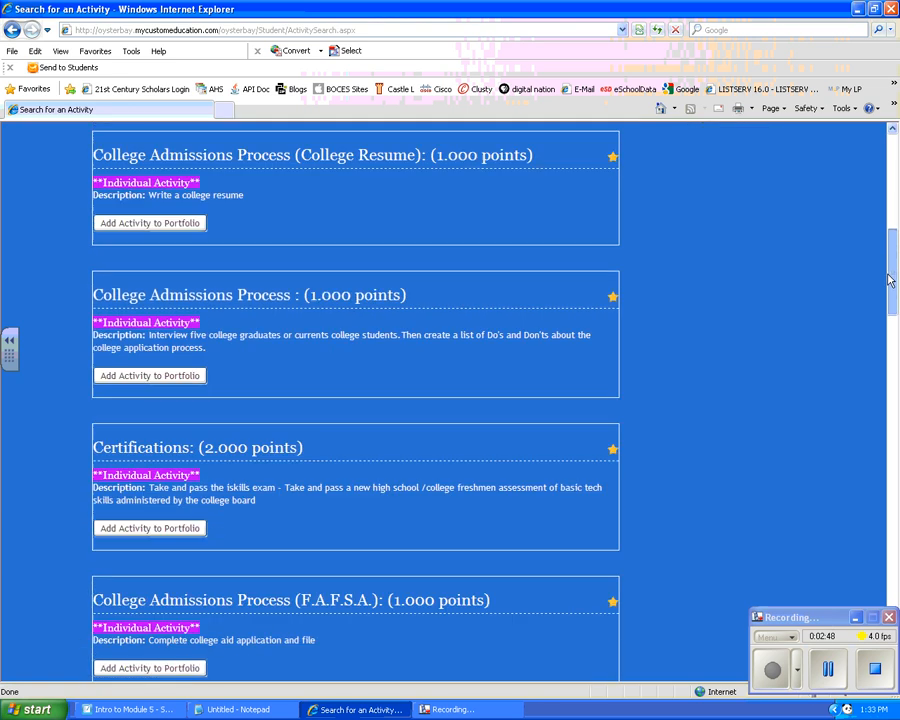
{"action": "scroll", "scroll_direction": "down", "scroll_amount": 3}
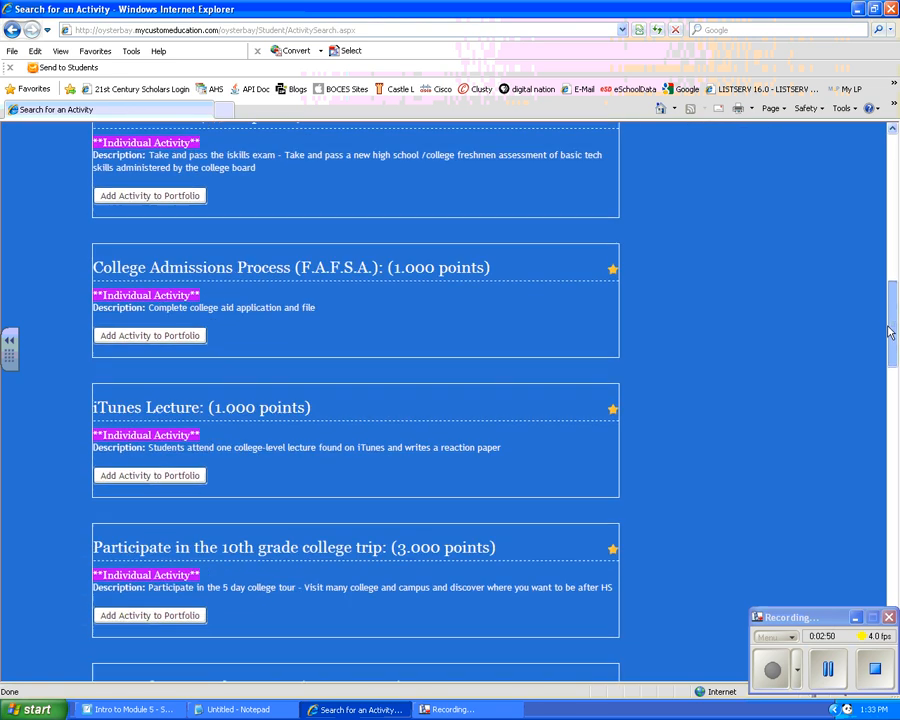
{"action": "scroll", "scroll_direction": "down", "scroll_amount": 3}
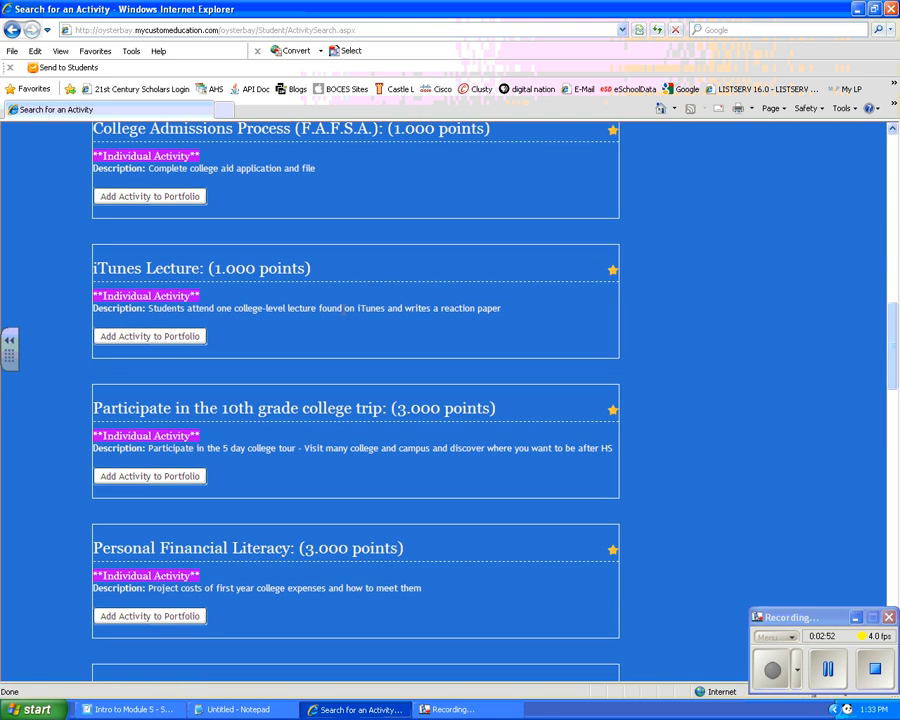
{"action": "mouse_move", "coordinate": [150, 336]}
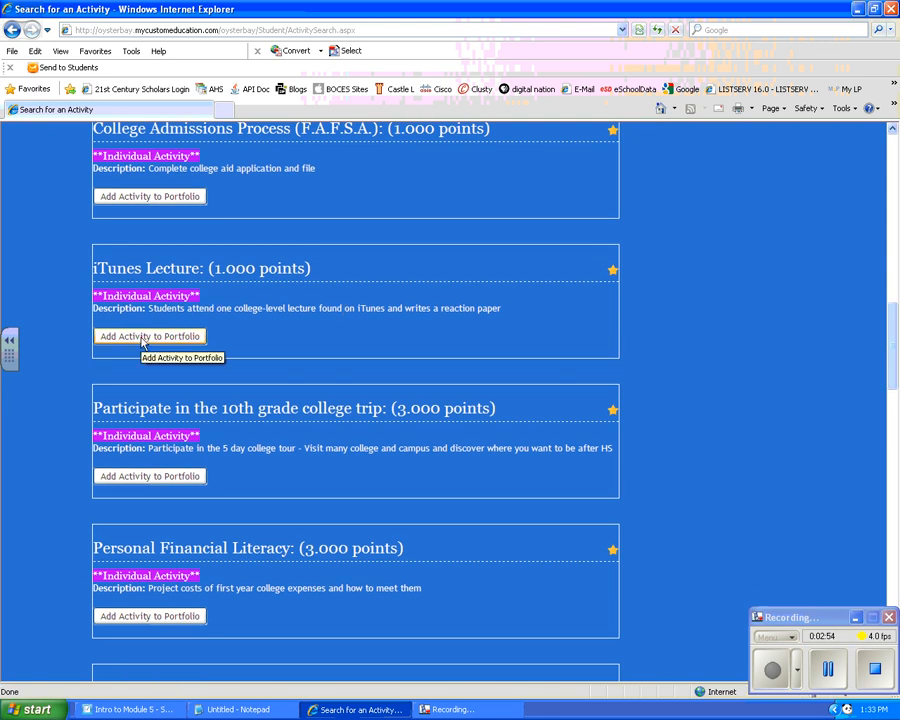
{"action": "left_click", "coordinate": [150, 336]}
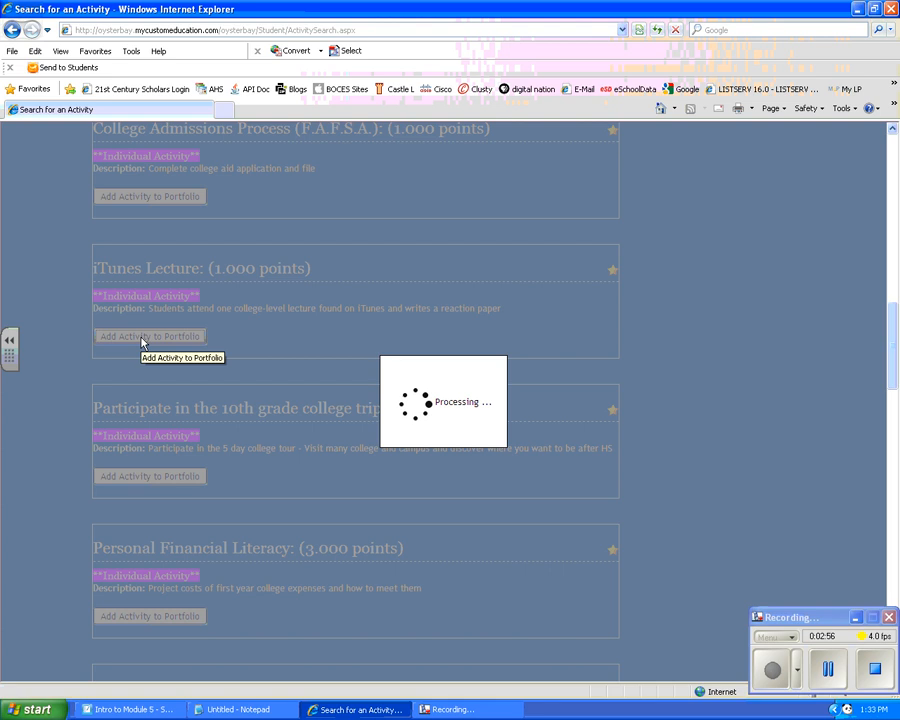
Cancel the iTunes Lecture request form without submitting a request.
{"action": "left_click", "coordinate": [149, 336]}
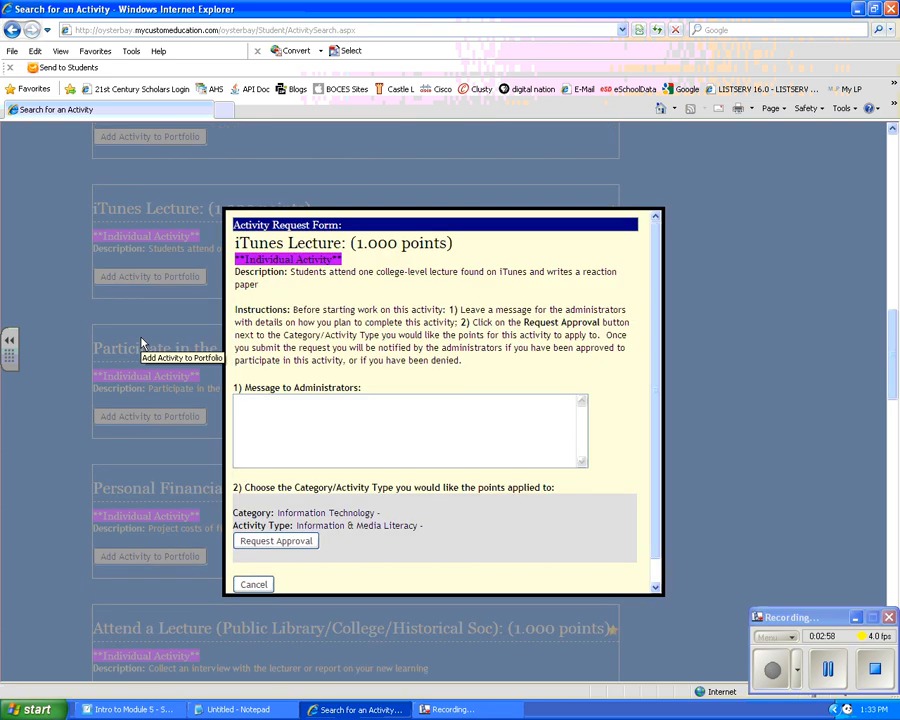
{"action": "mouse_move", "coordinate": [585, 438]}
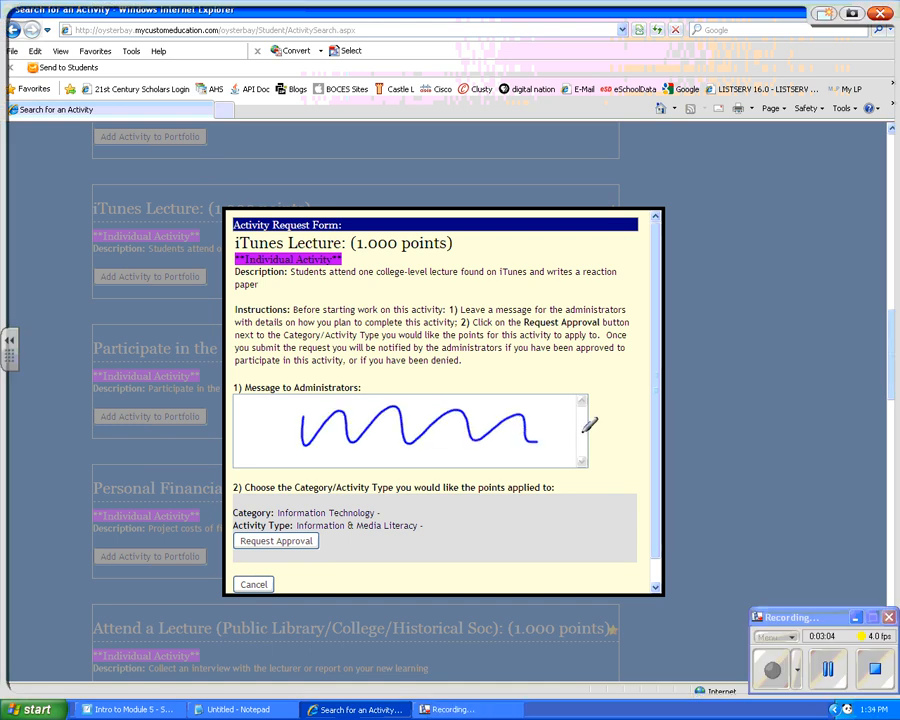
{"action": "mouse_move", "coordinate": [585, 438]}
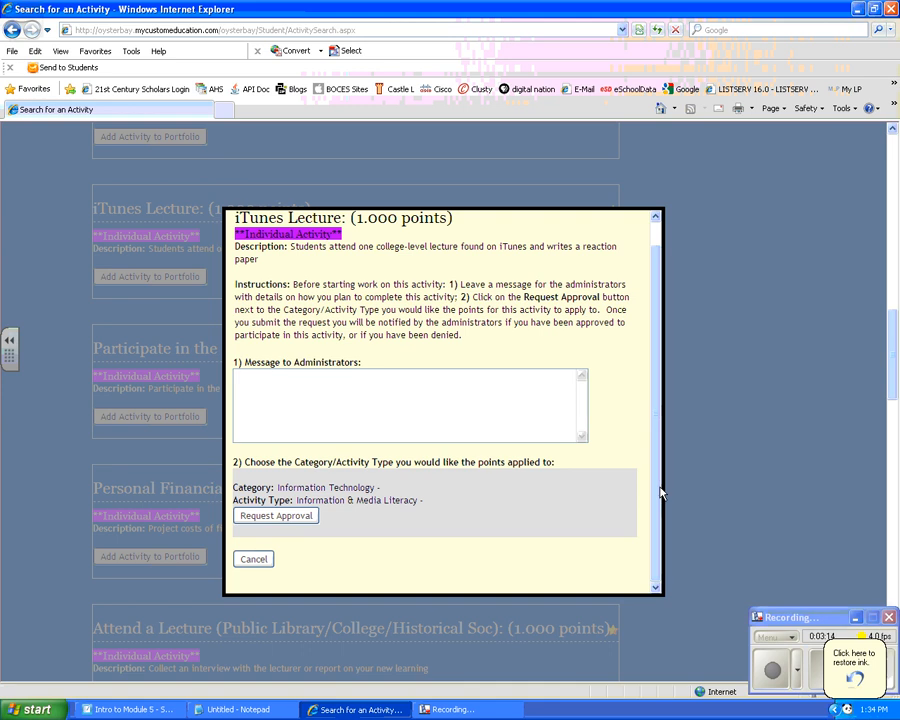
{"action": "left_click", "coordinate": [253, 559]}
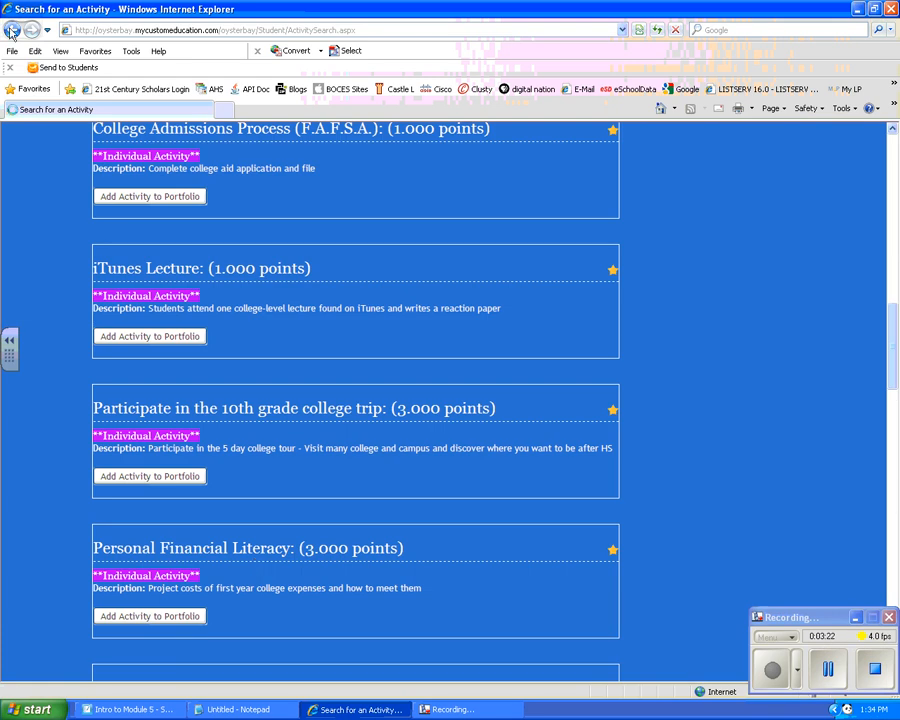
Go back to the district portfolio page and open the Work Ethic focus area document.
{"action": "left_click", "coordinate": [11, 29]}
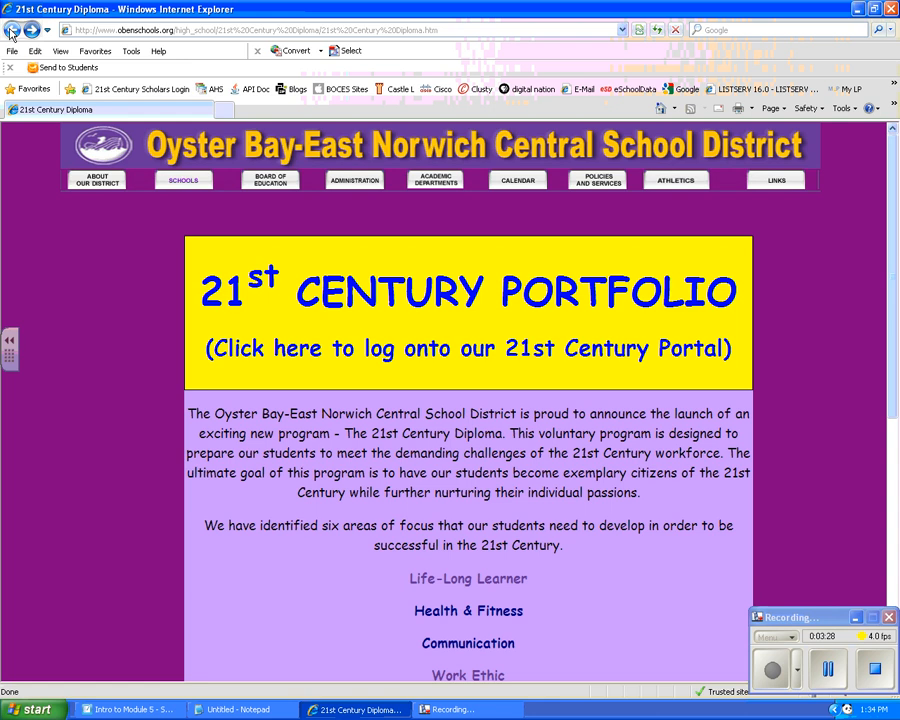
{"action": "scroll", "scroll_direction": "down", "scroll_amount": 3}
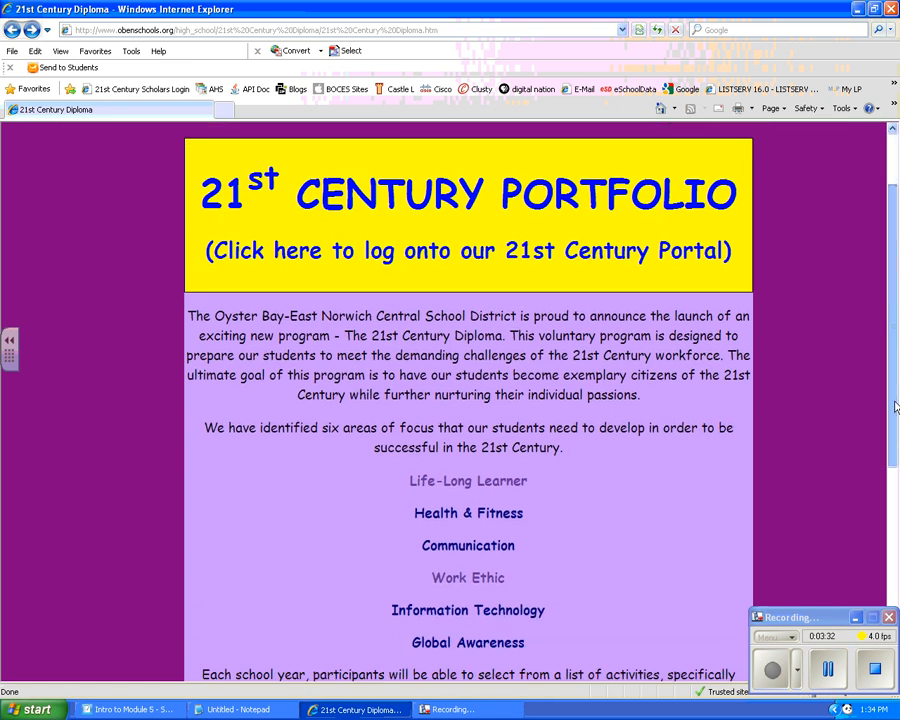
{"action": "scroll", "scroll_direction": "down", "scroll_amount": 3}
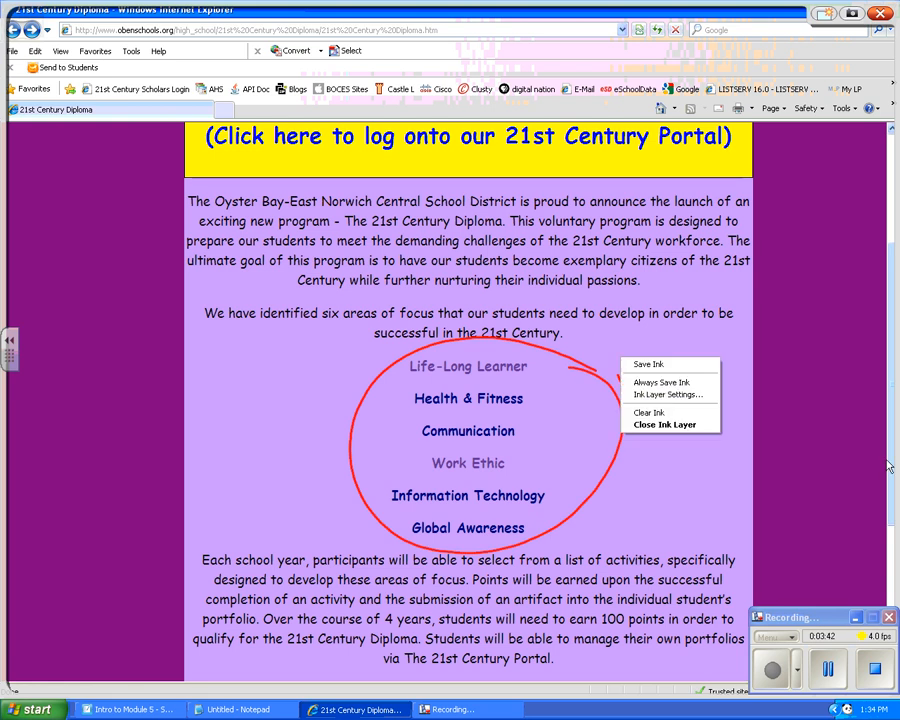
{"action": "left_click", "coordinate": [648, 412]}
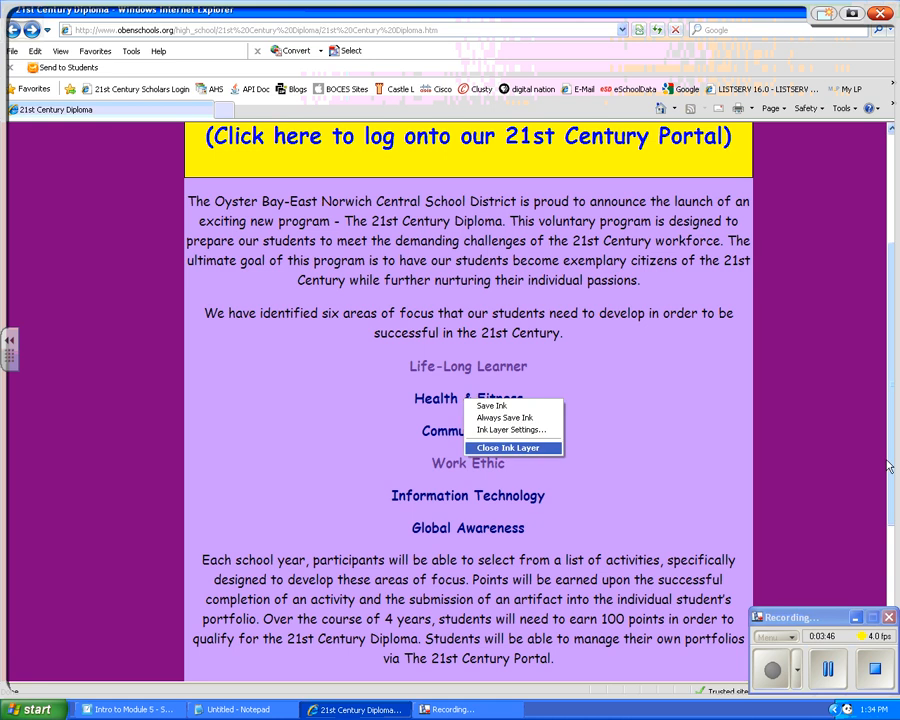
{"action": "left_click", "coordinate": [468, 463]}
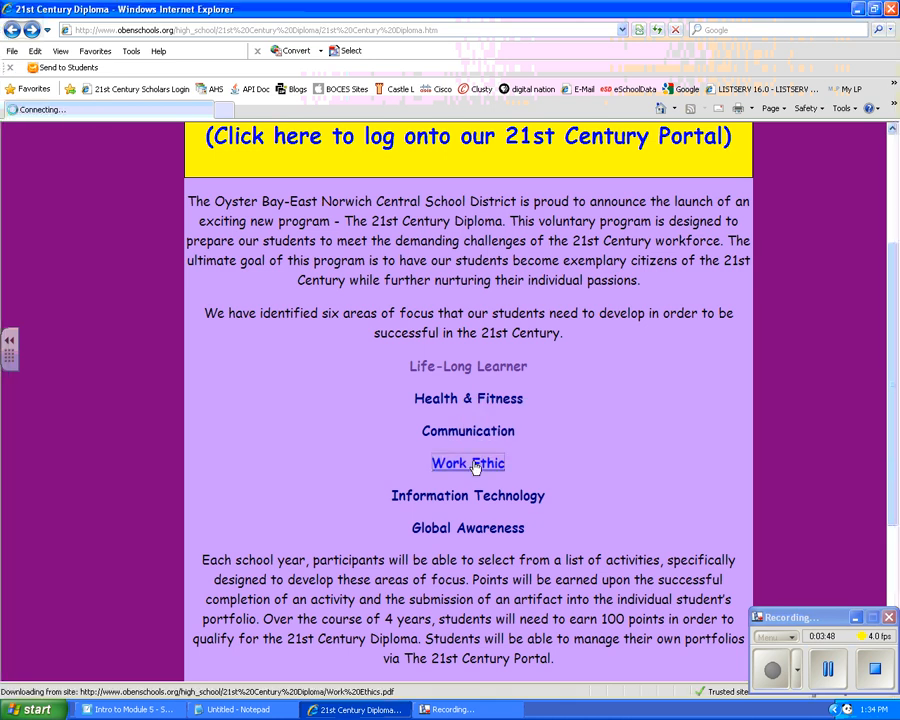
Zoom the Work Ethic activity list to 125% and scroll through its table.
{"action": "left_click", "coordinate": [467, 463]}
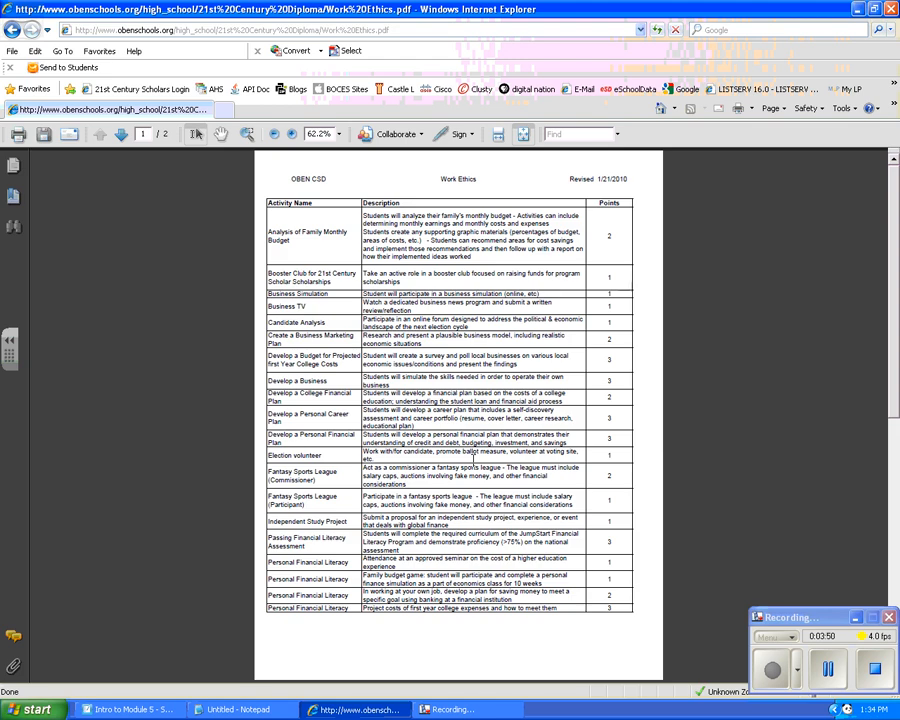
{"action": "left_click", "coordinate": [340, 134]}
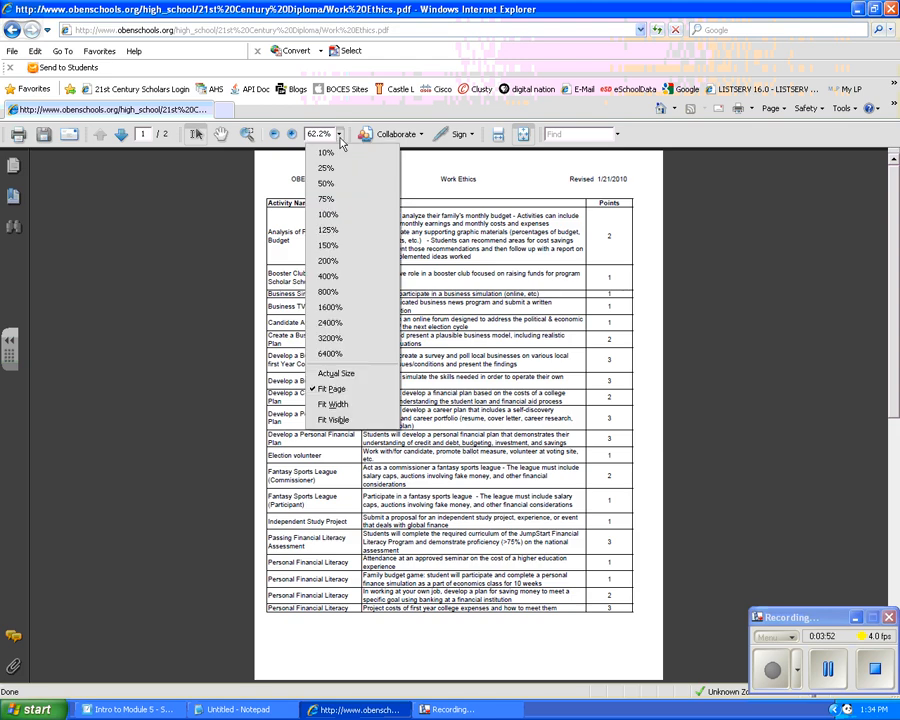
{"action": "left_click", "coordinate": [328, 229]}
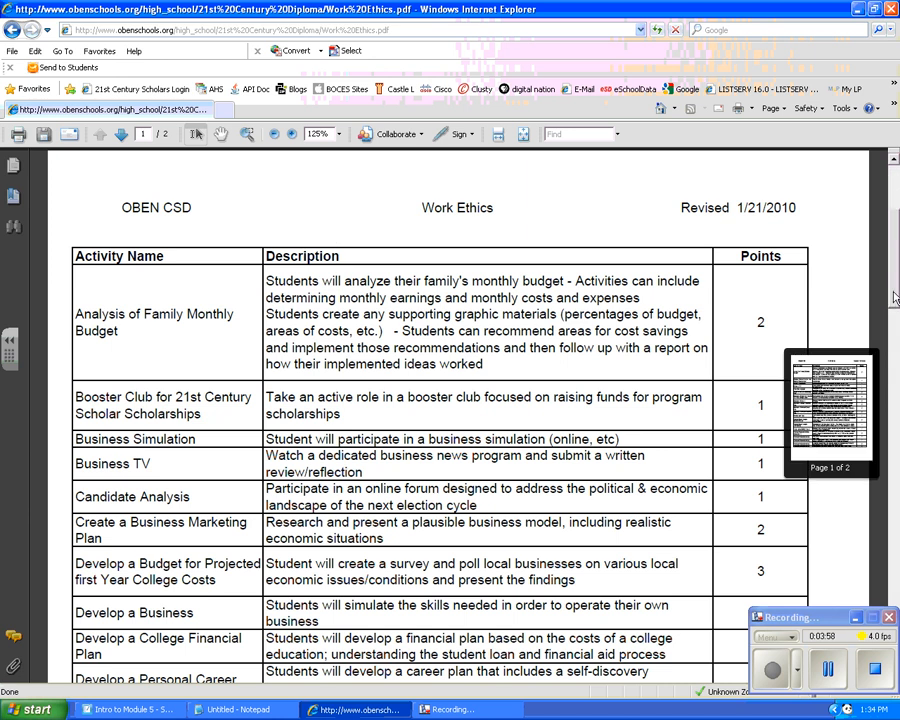
{"action": "scroll", "scroll_direction": "down", "scroll_amount": 3}
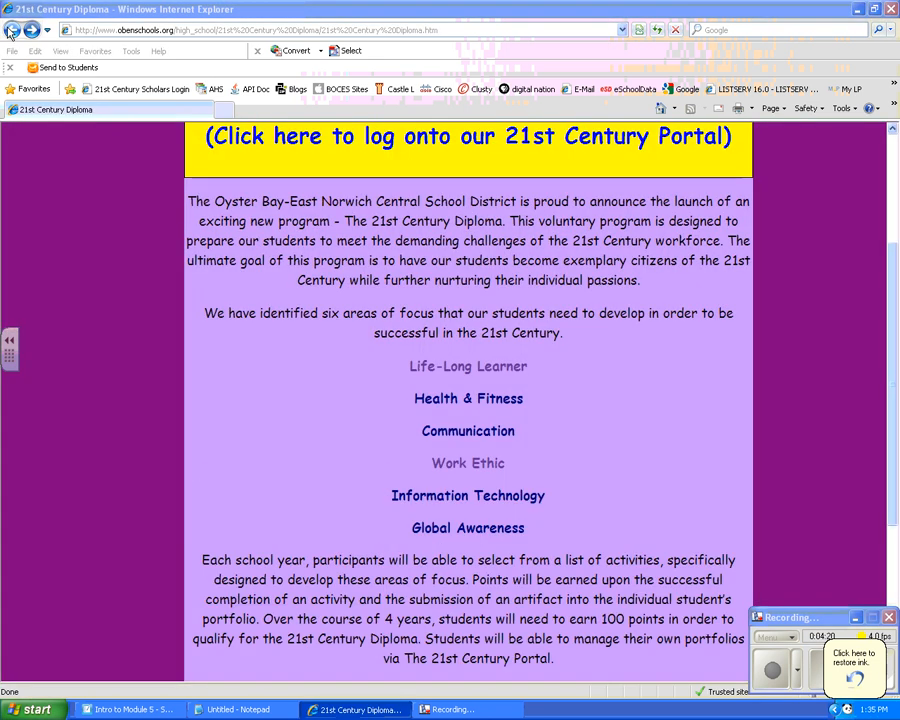
Return to the tracker and search activities for the keyword 'budget'.
{"action": "left_click", "coordinate": [467, 136]}
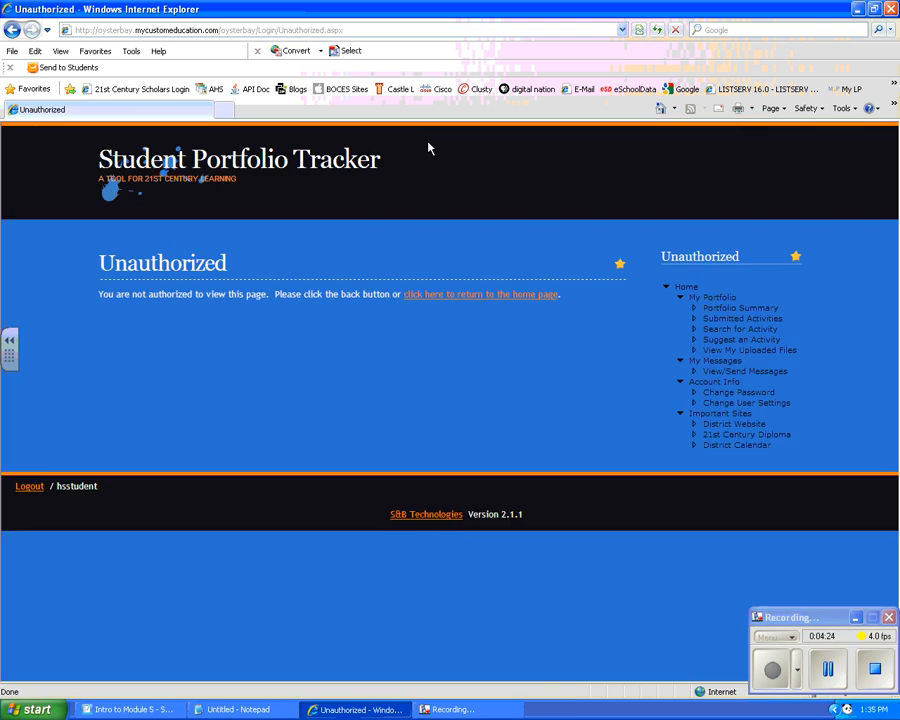
{"action": "left_click", "coordinate": [739, 329]}
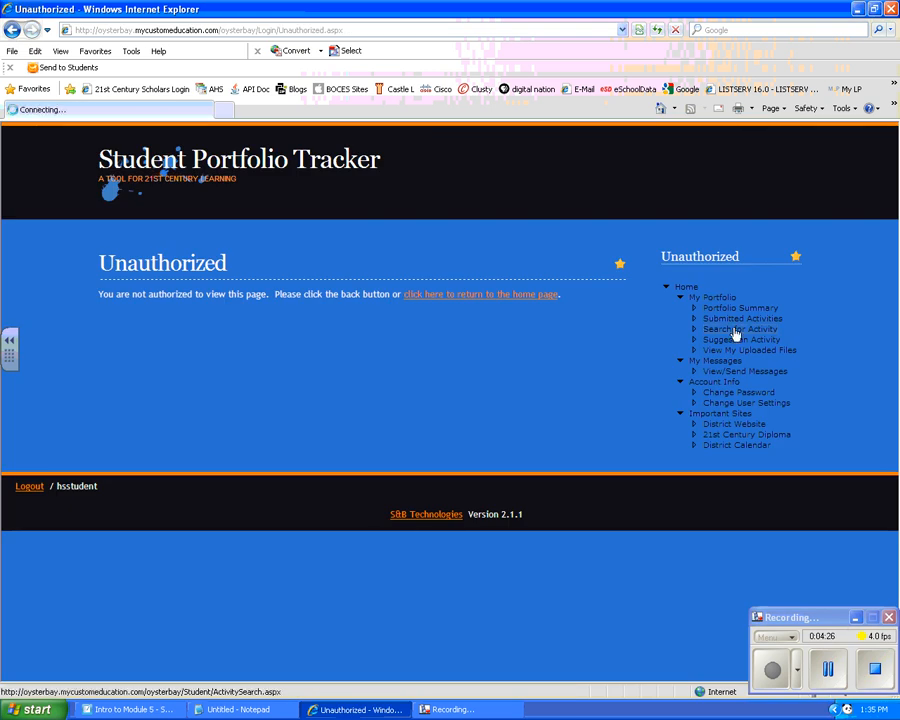
{"action": "left_click", "coordinate": [737, 329]}
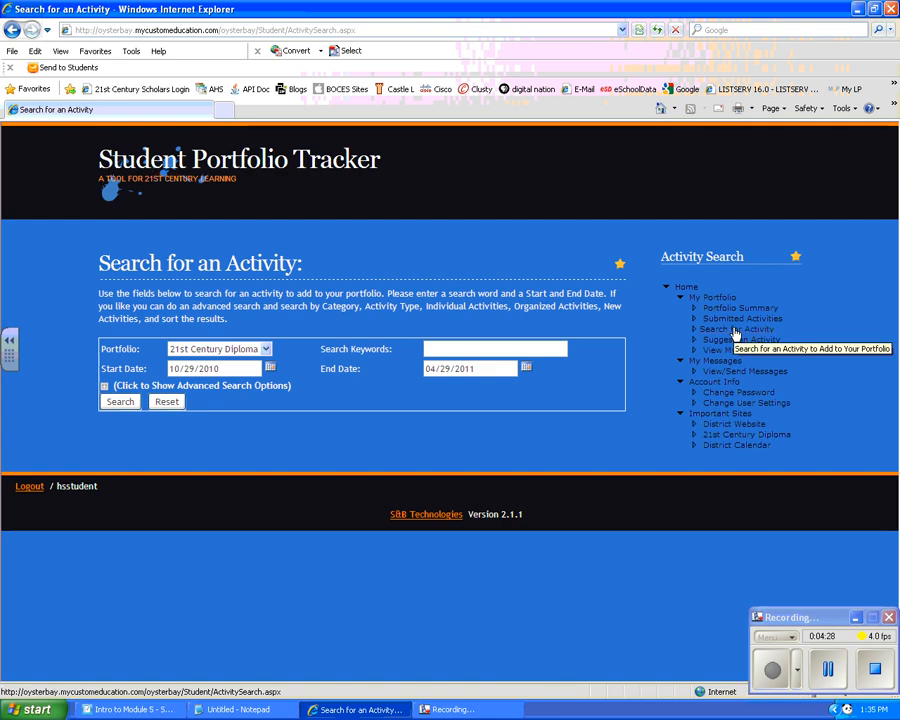
{"action": "mouse_move", "coordinate": [557, 321]}
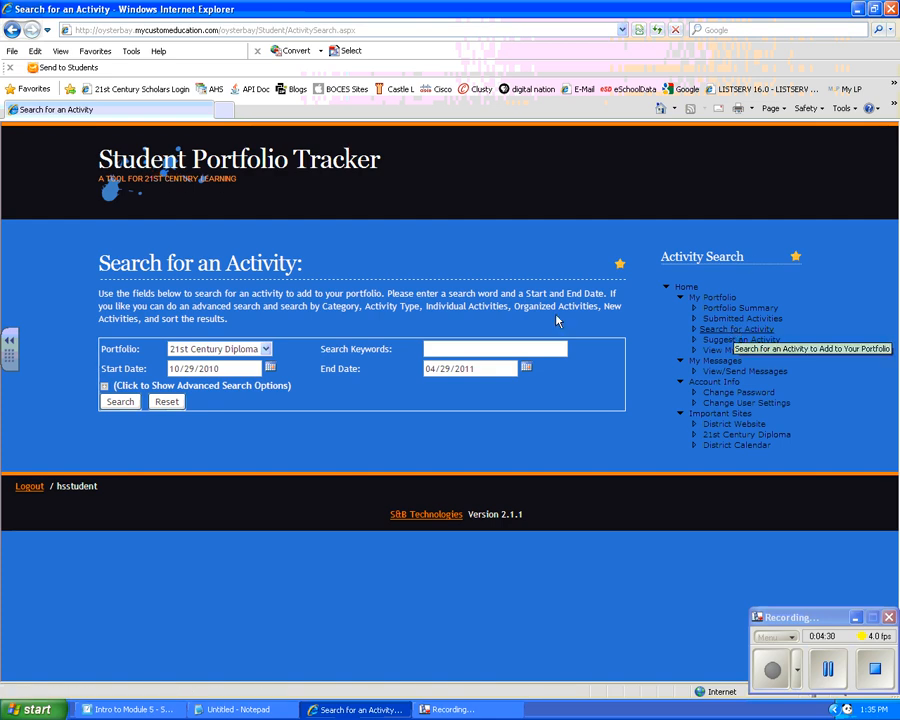
{"action": "type", "text": "b"}
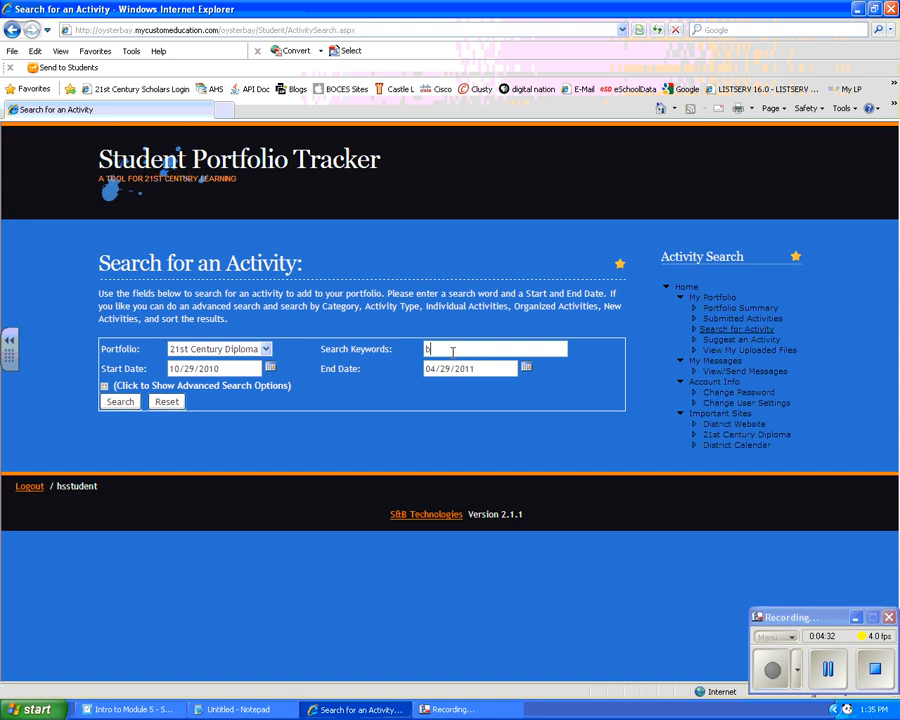
{"action": "type", "text": "budget"}
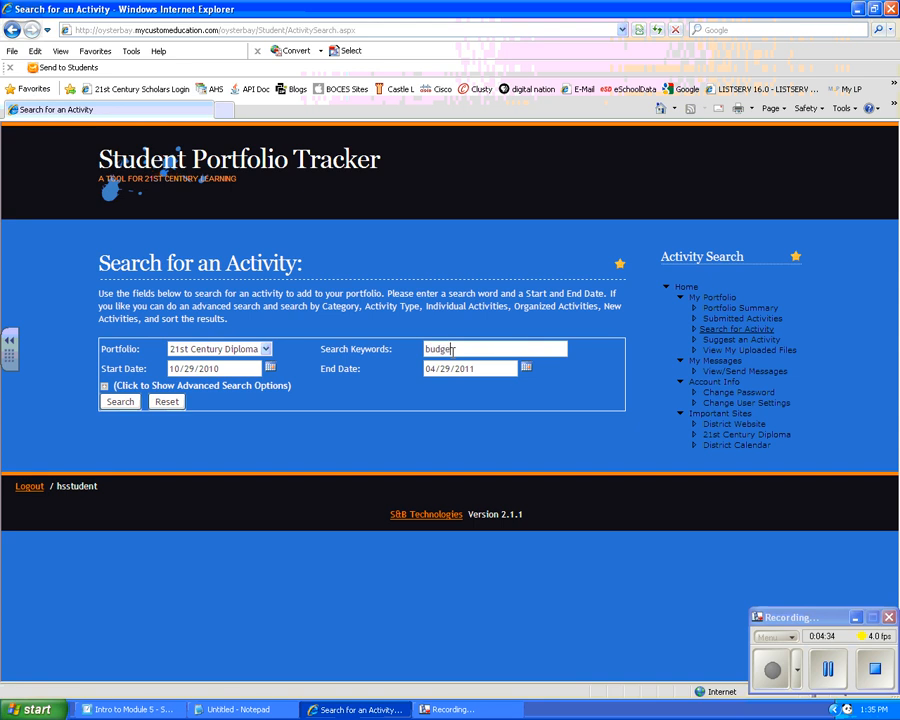
{"action": "left_click", "coordinate": [119, 401]}
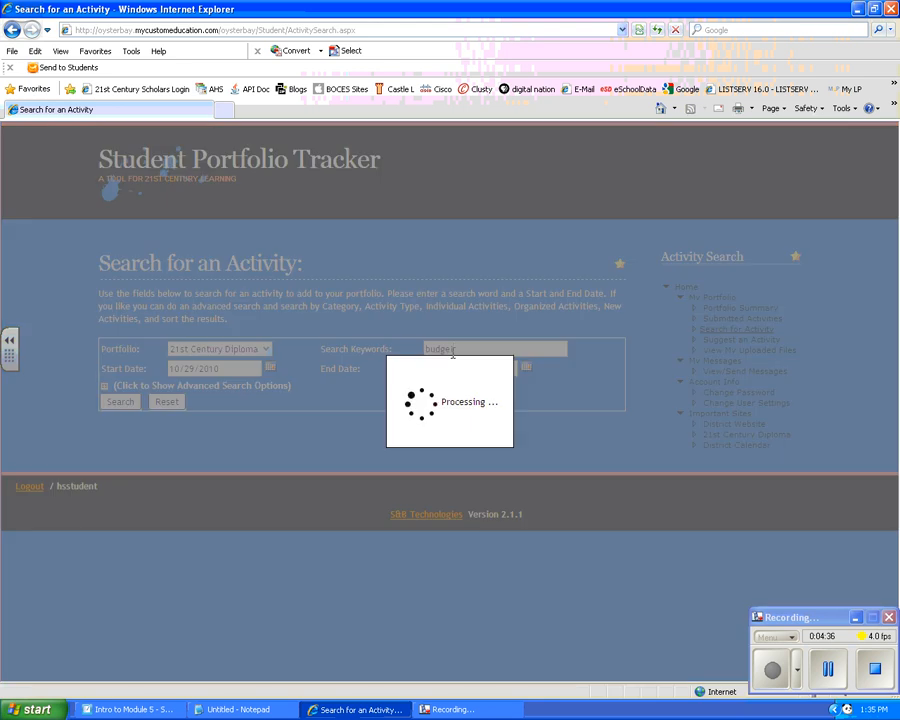
{"action": "left_click", "coordinate": [113, 401]}
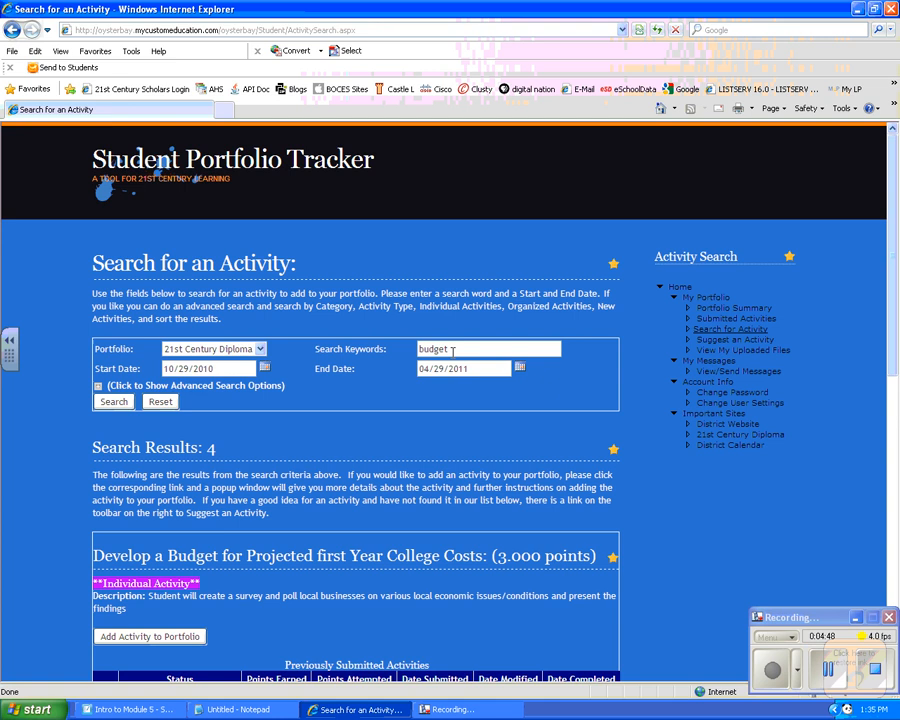
Add the college-costs budget activity to the portfolio and request approval with message 'appo'.
{"action": "left_click", "coordinate": [149, 636]}
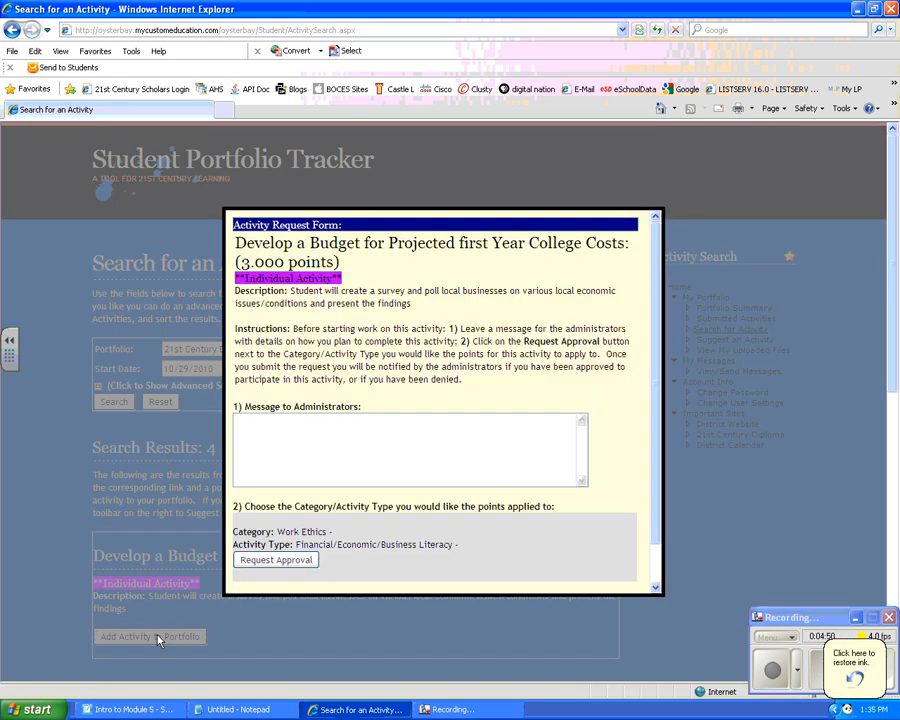
{"action": "mouse_move", "coordinate": [177, 589]}
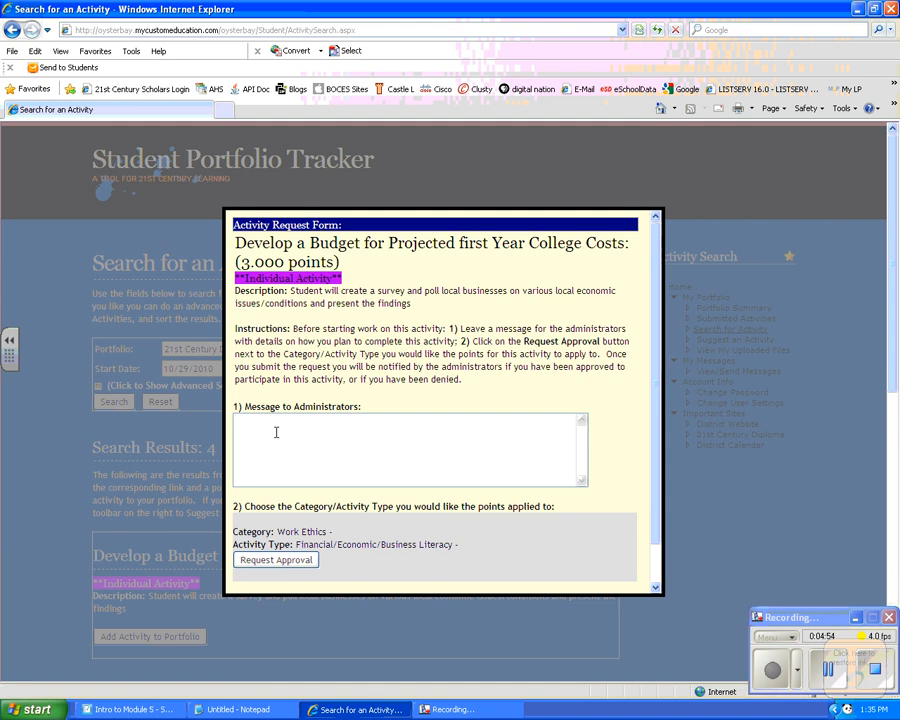
{"action": "type", "text": "appove?"}
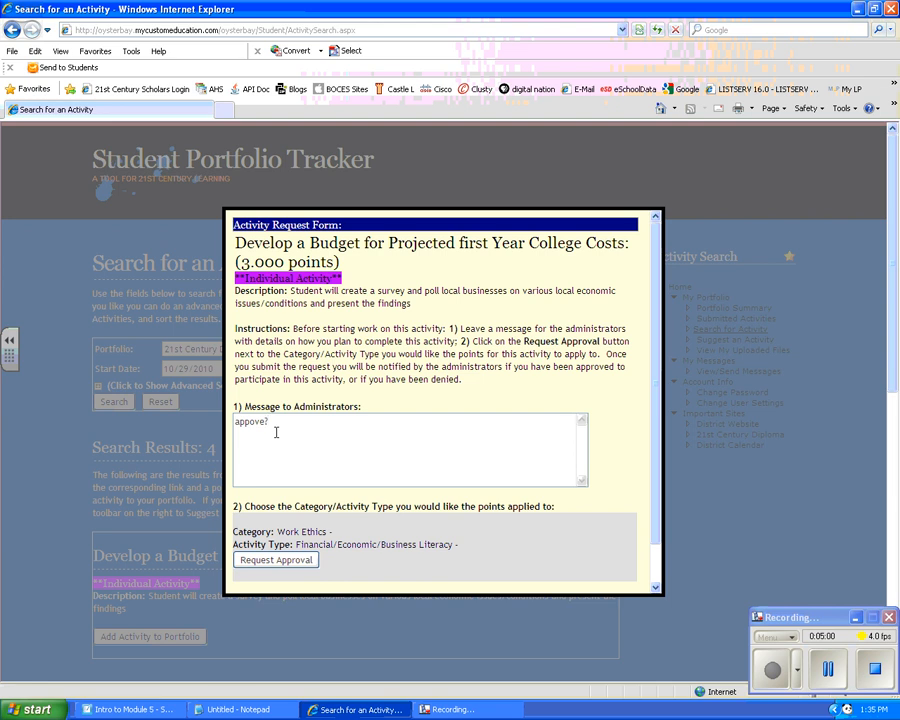
{"action": "left_click", "coordinate": [275, 559]}
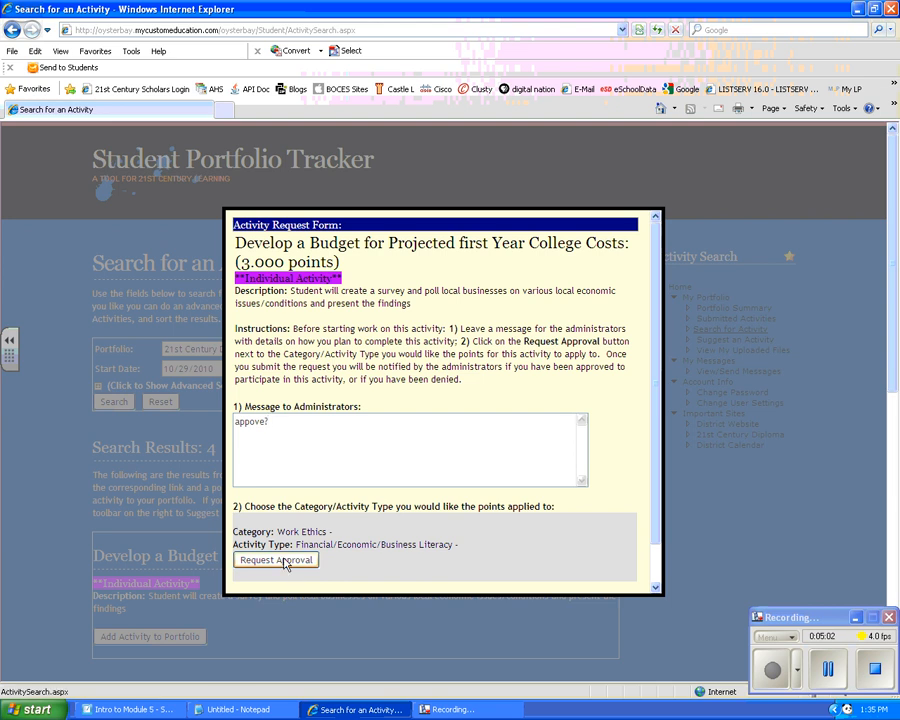
{"action": "left_click", "coordinate": [276, 560]}
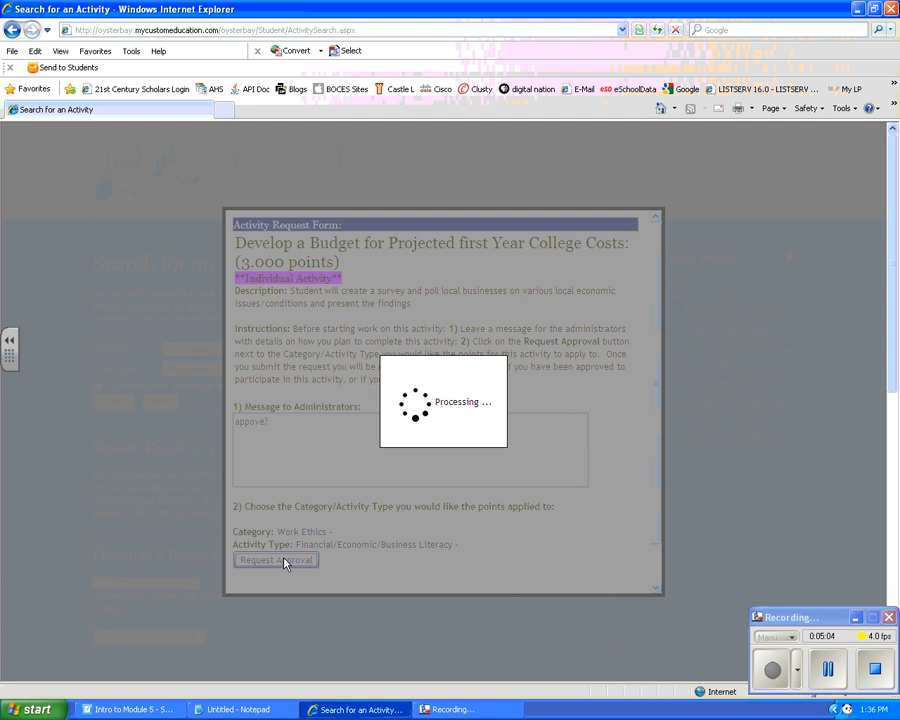
{"action": "left_click", "coordinate": [276, 560]}
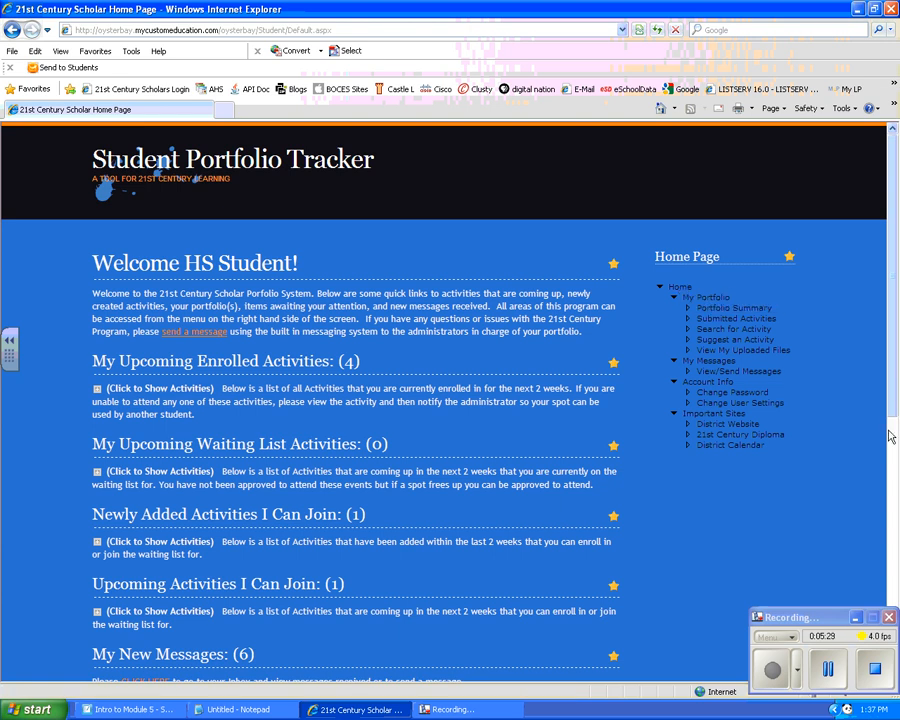
Scroll down the home page and open the six new messages under My New Messages.
{"action": "scroll", "scroll_direction": "down", "scroll_amount": 3}
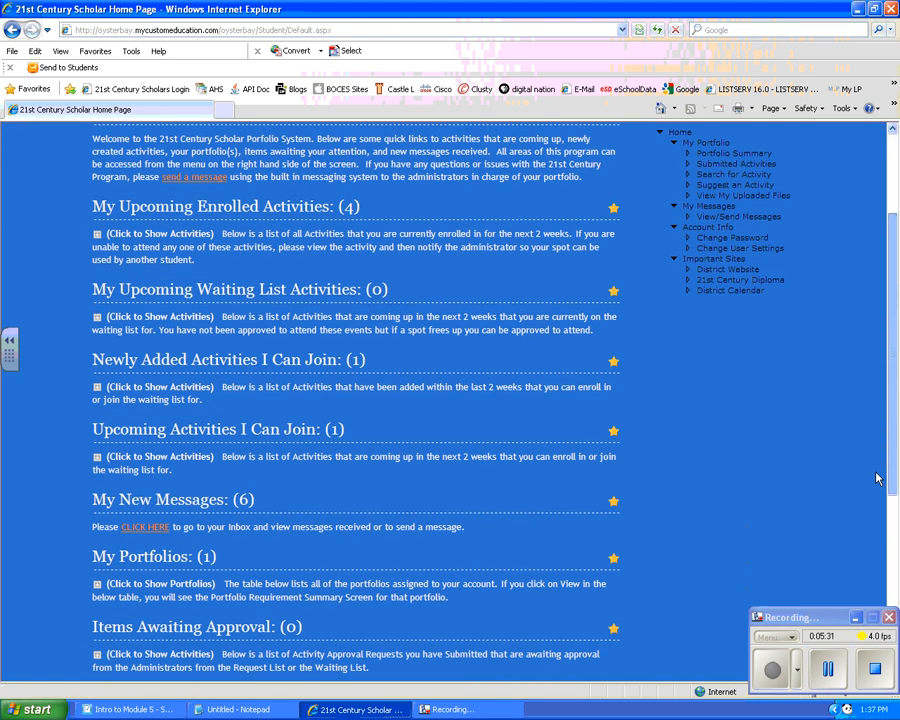
{"action": "scroll", "scroll_direction": "down", "scroll_amount": 3}
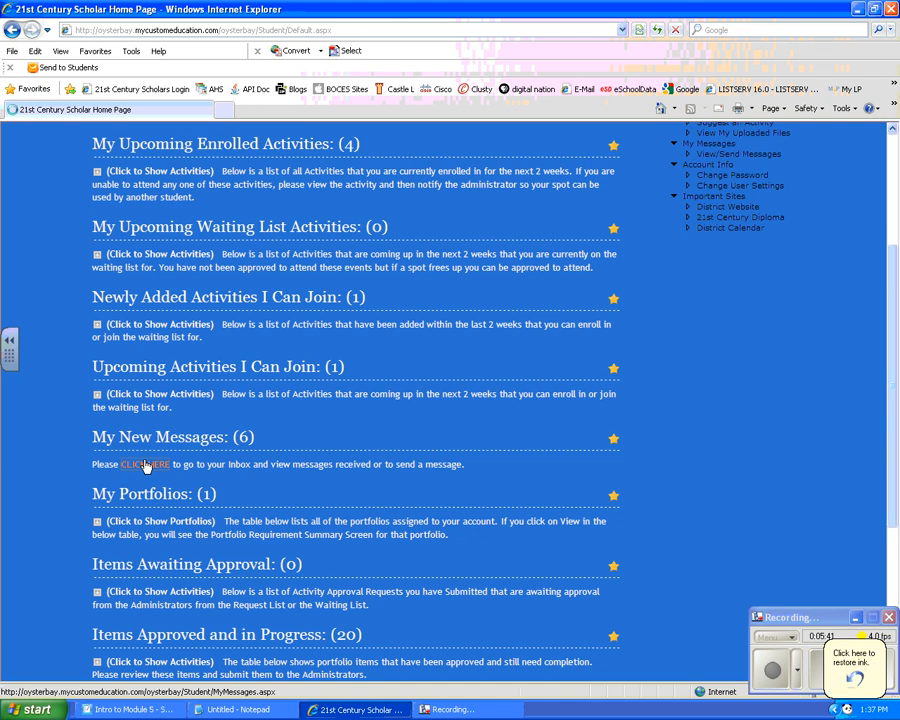
{"action": "left_click", "coordinate": [144, 464]}
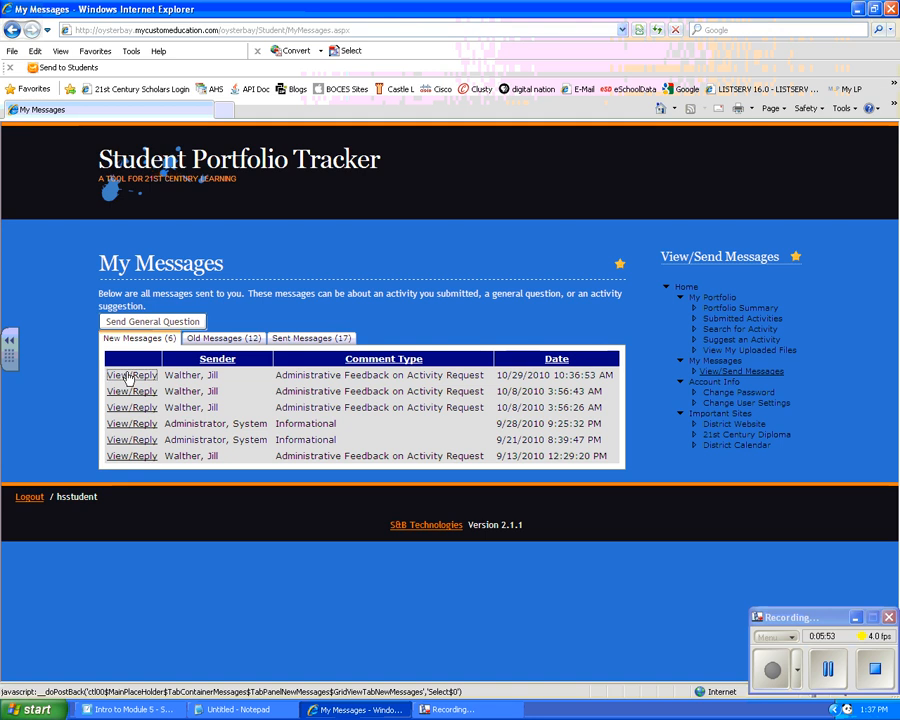
Read the budget activity approval message requesting an artifact, then close it unread.
{"action": "left_click", "coordinate": [131, 374]}
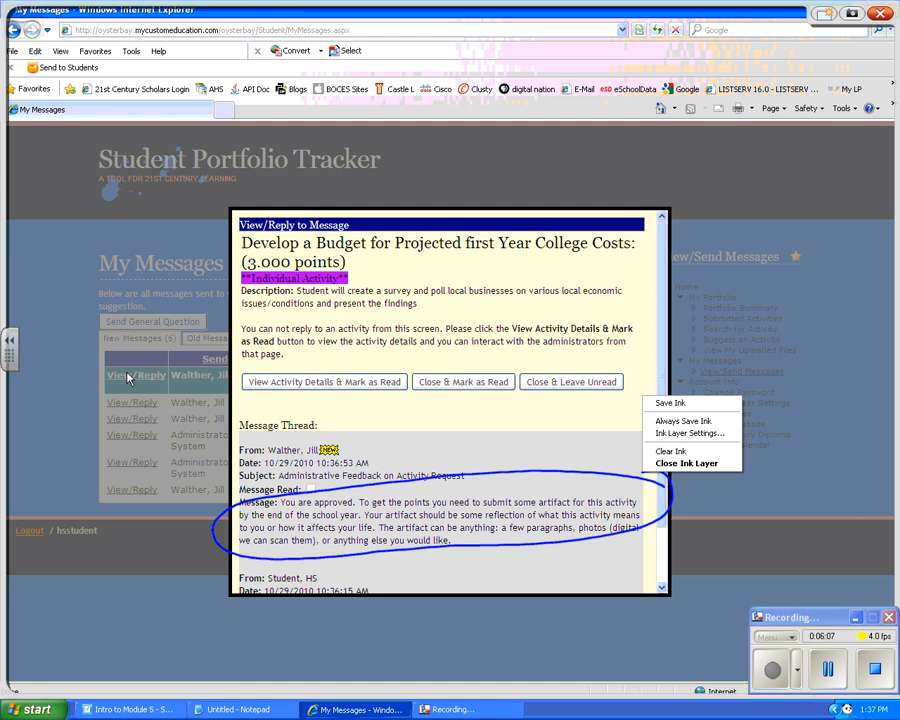
{"action": "left_click", "coordinate": [671, 451]}
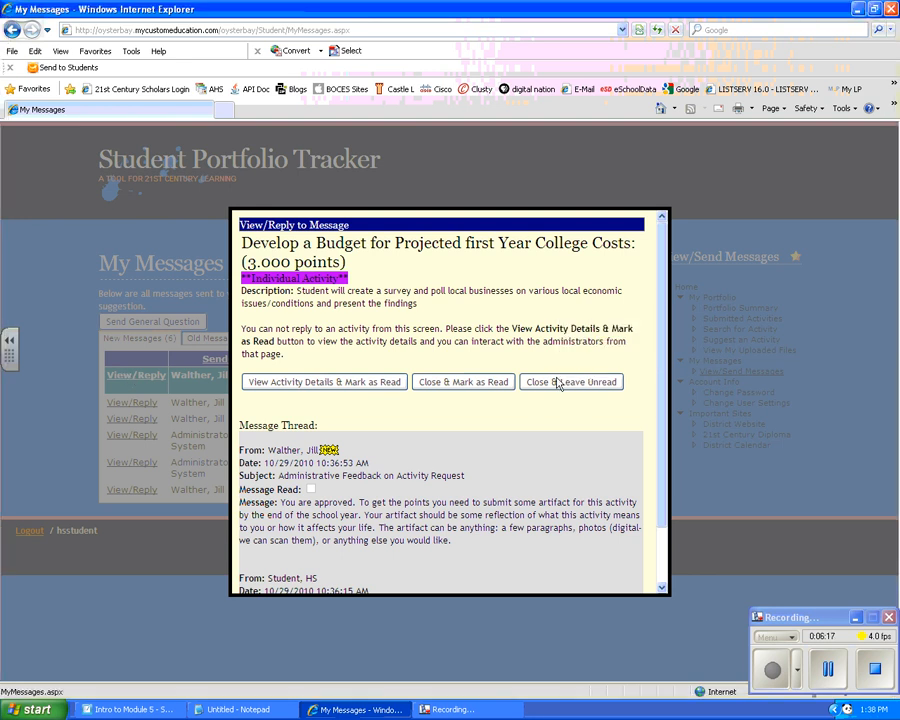
{"action": "left_click", "coordinate": [571, 381]}
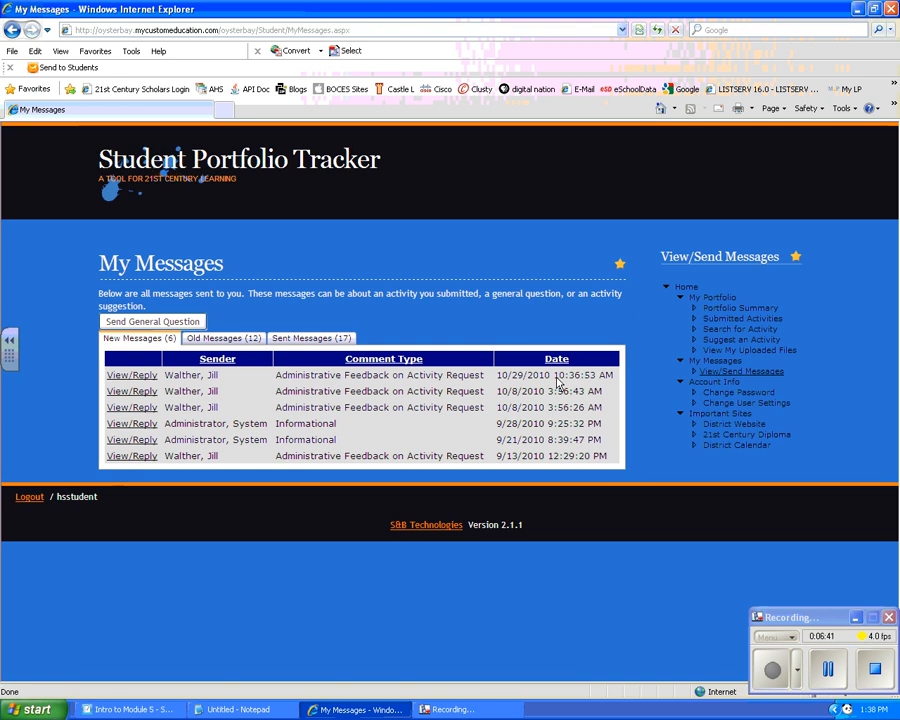
{"action": "left_click", "coordinate": [742, 318]}
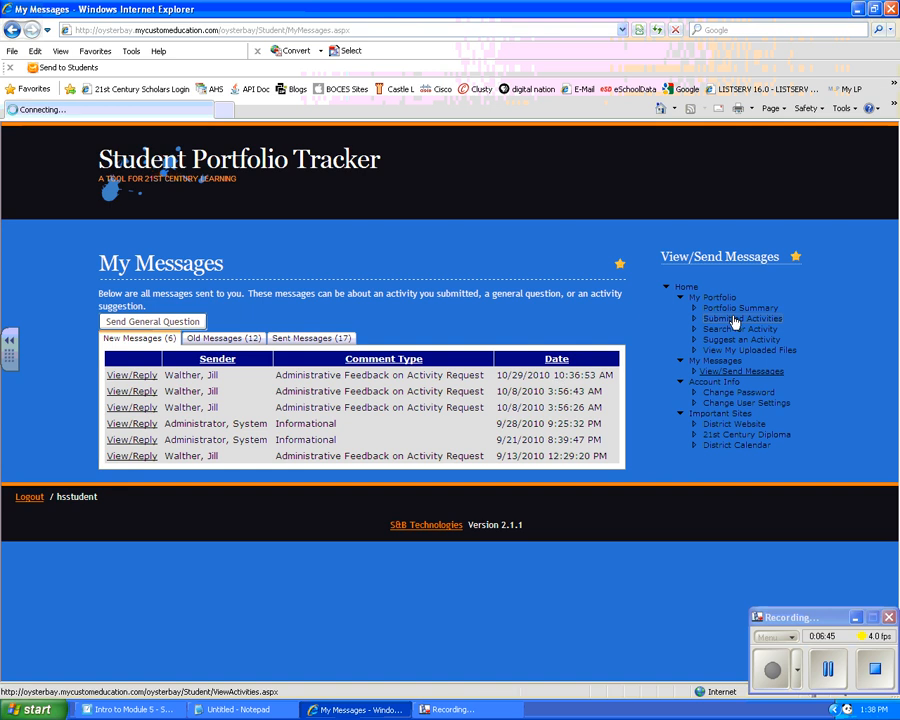
Open the 10/28/2010 budget activity's details from Submitted Activities.
{"action": "left_click", "coordinate": [732, 318]}
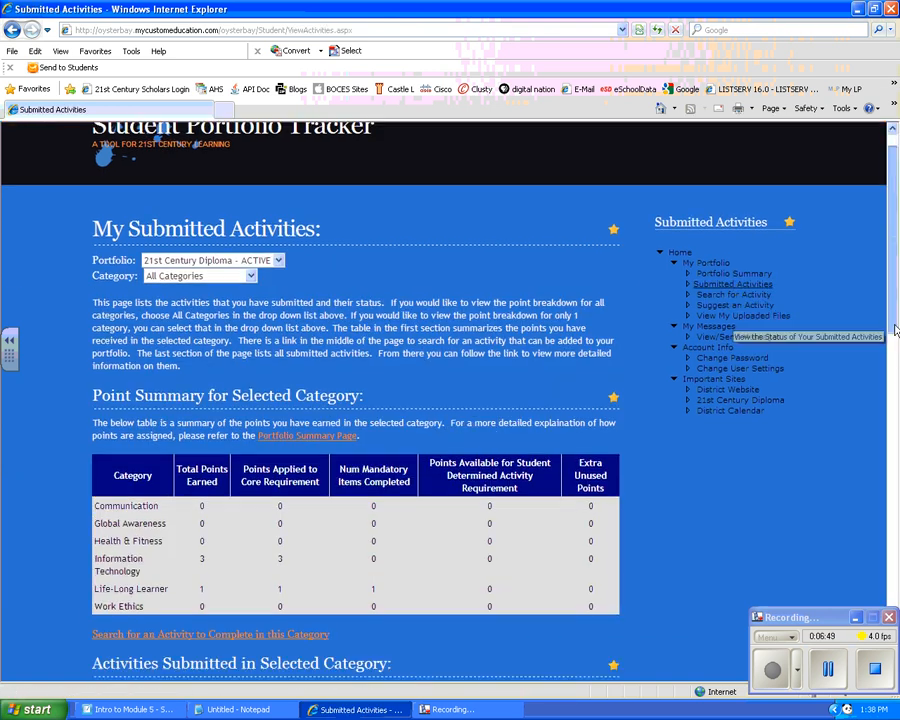
{"action": "scroll", "scroll_direction": "down", "scroll_amount": 3}
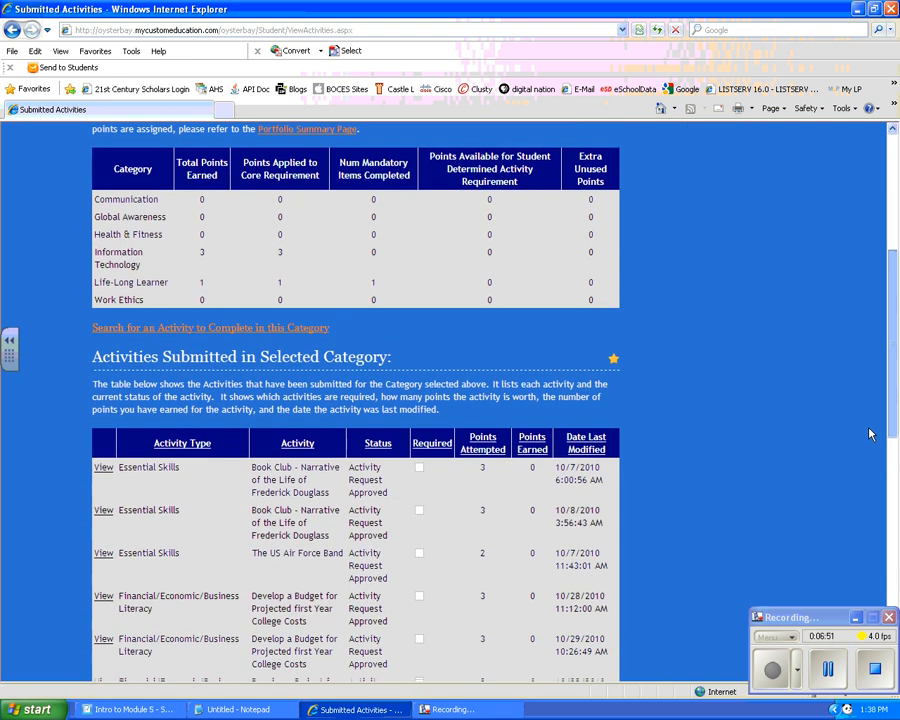
{"action": "scroll", "scroll_direction": "down", "scroll_amount": 3}
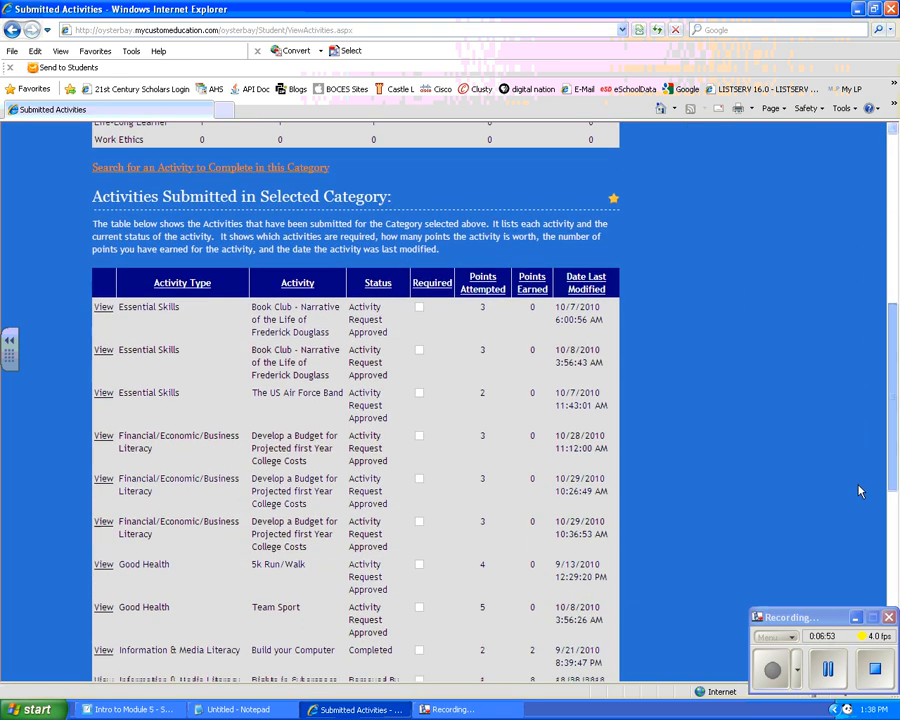
{"action": "scroll", "scroll_direction": "down", "scroll_amount": 3}
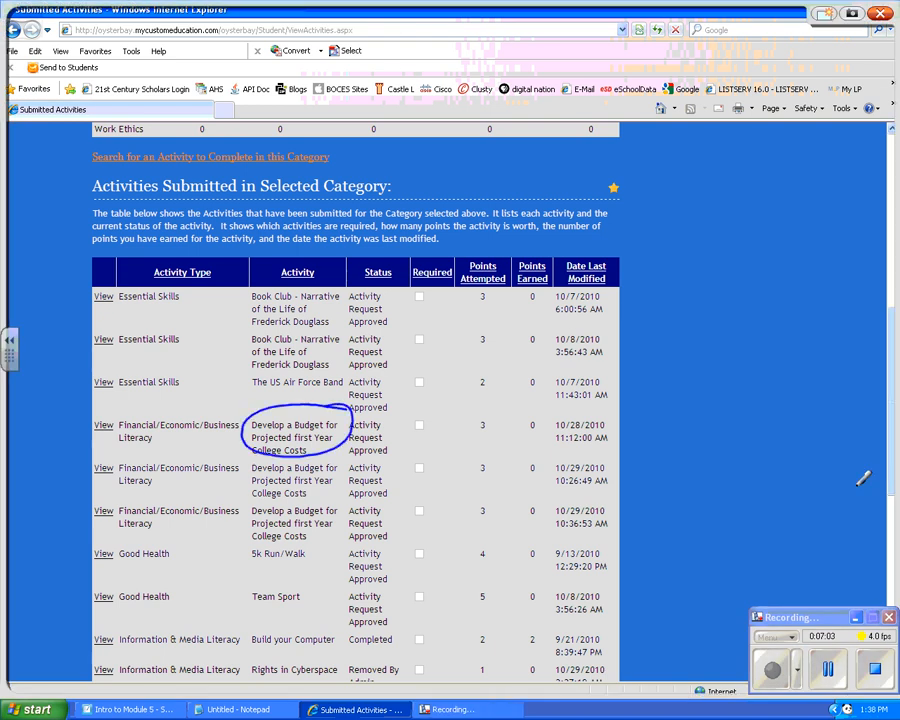
{"action": "mouse_move", "coordinate": [858, 490]}
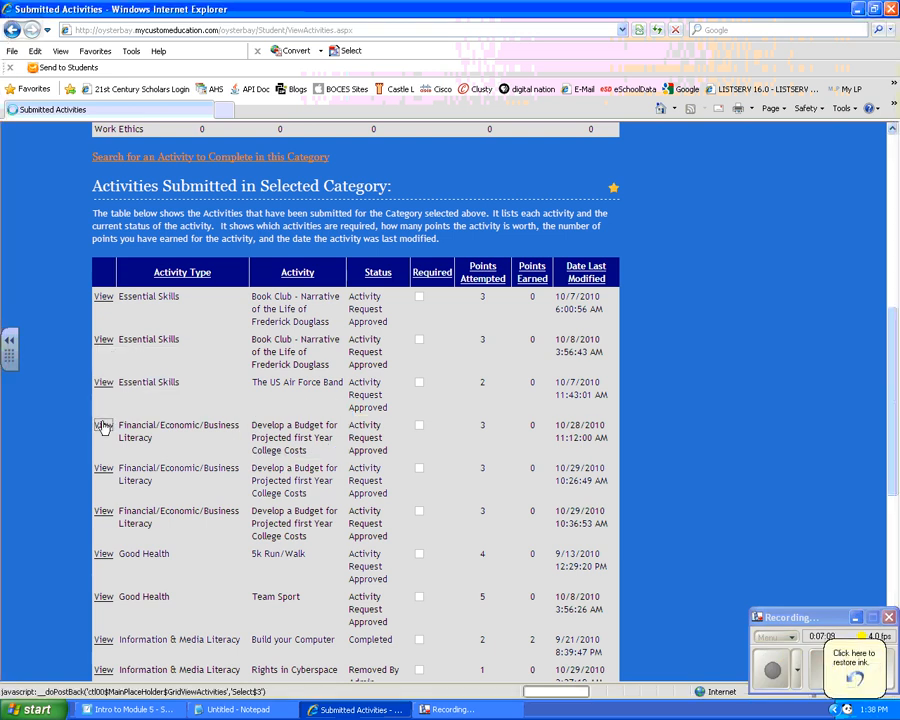
{"action": "left_click", "coordinate": [103, 424]}
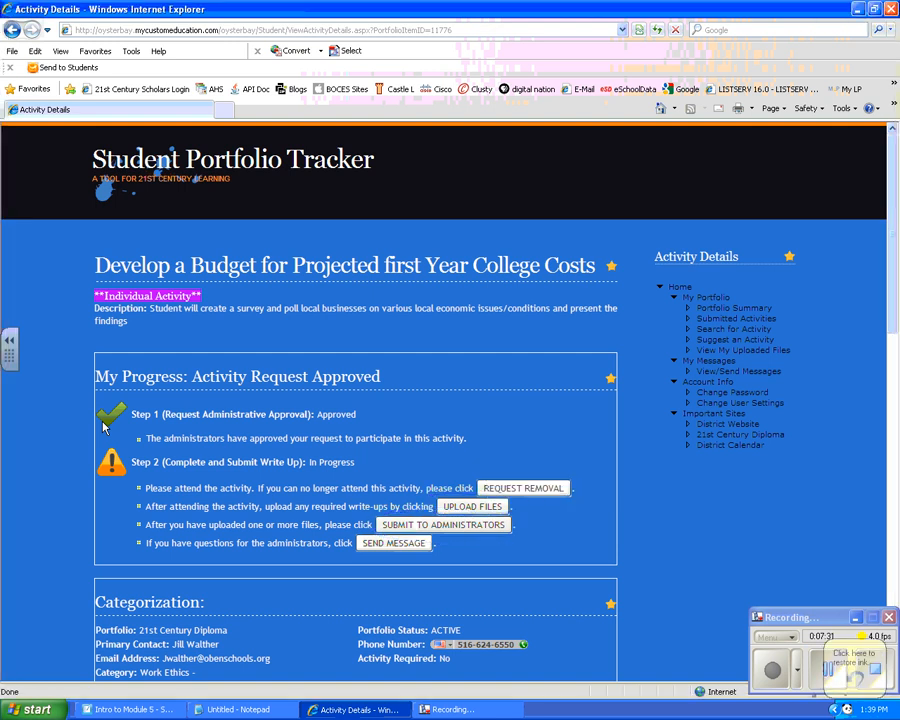
Upload artifact.doc from the Teachers shared folder as the budget activity's write-up.
{"action": "left_click", "coordinate": [472, 506]}
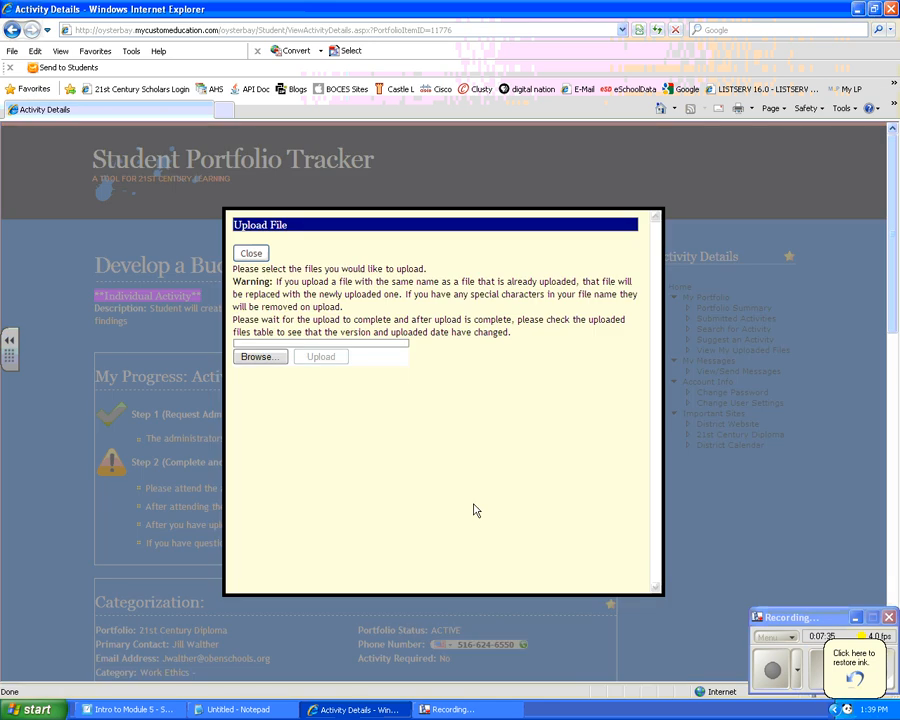
{"action": "mouse_move", "coordinate": [259, 363]}
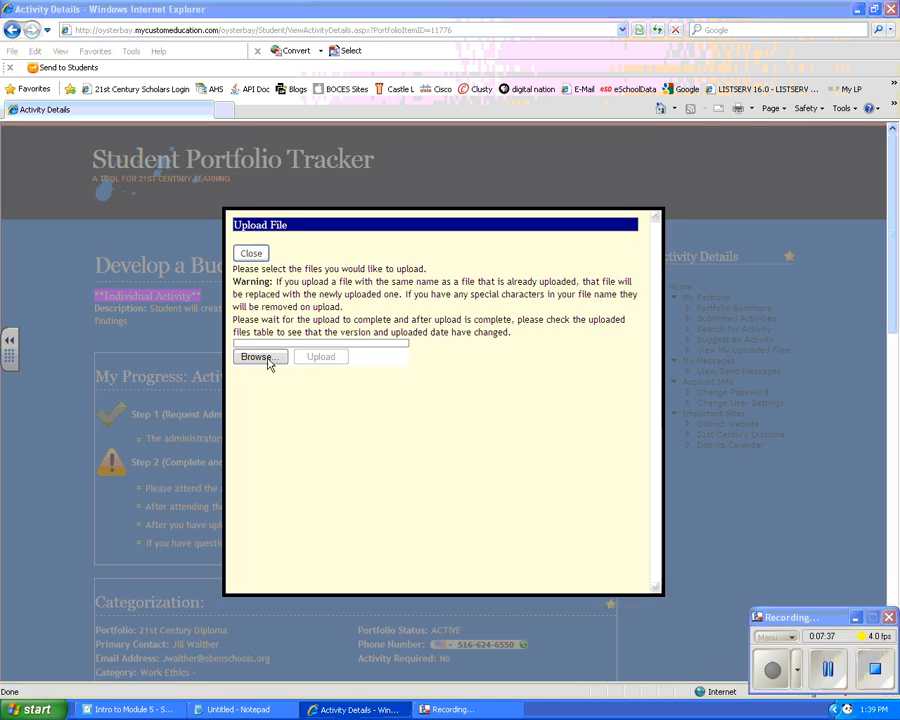
{"action": "left_click", "coordinate": [255, 356]}
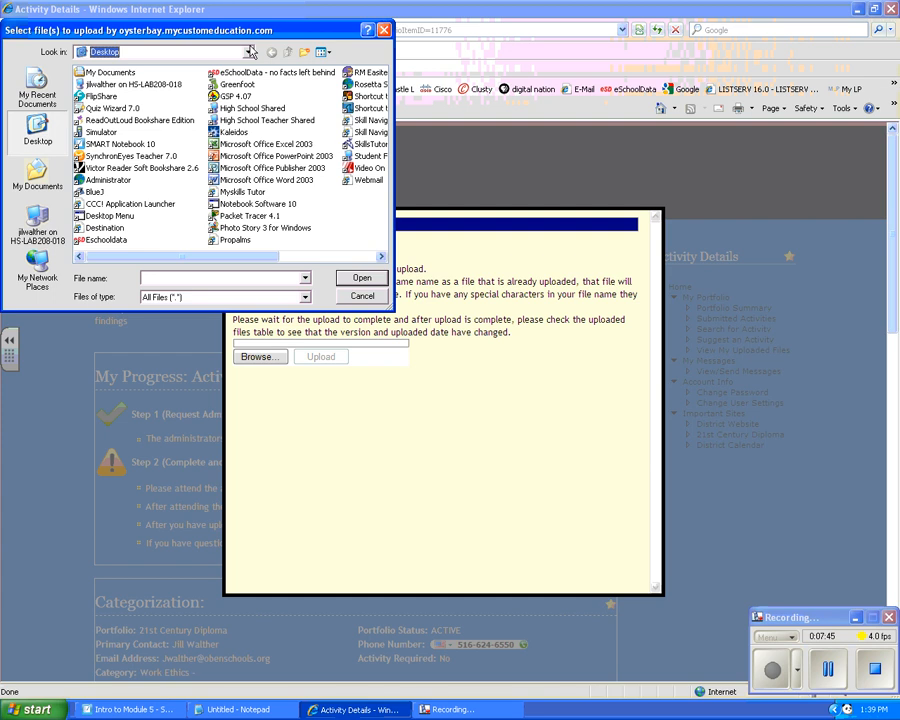
{"action": "left_click", "coordinate": [249, 51]}
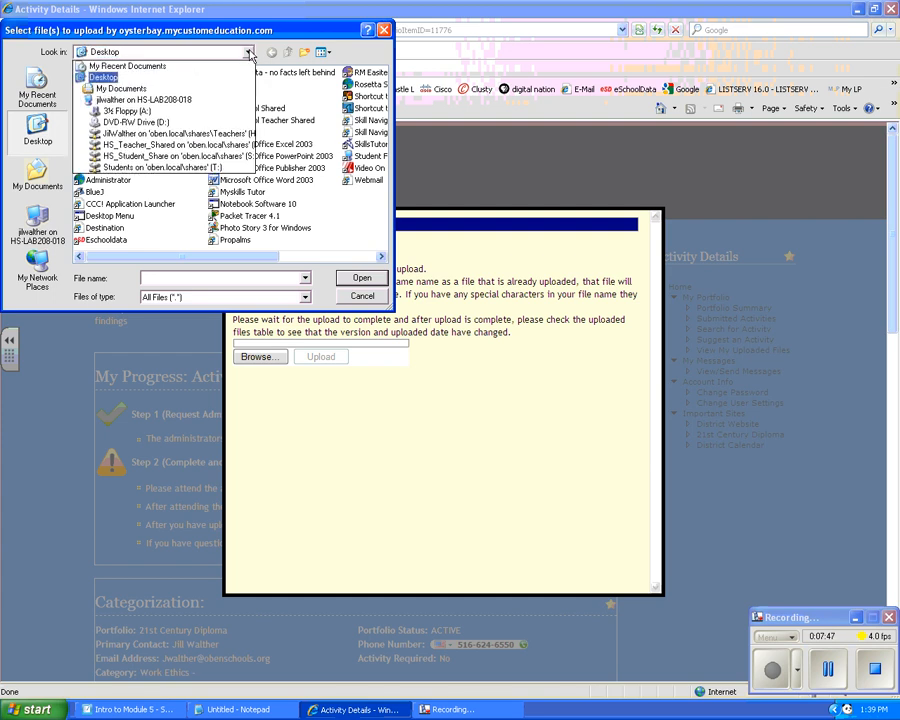
{"action": "left_click", "coordinate": [177, 133]}
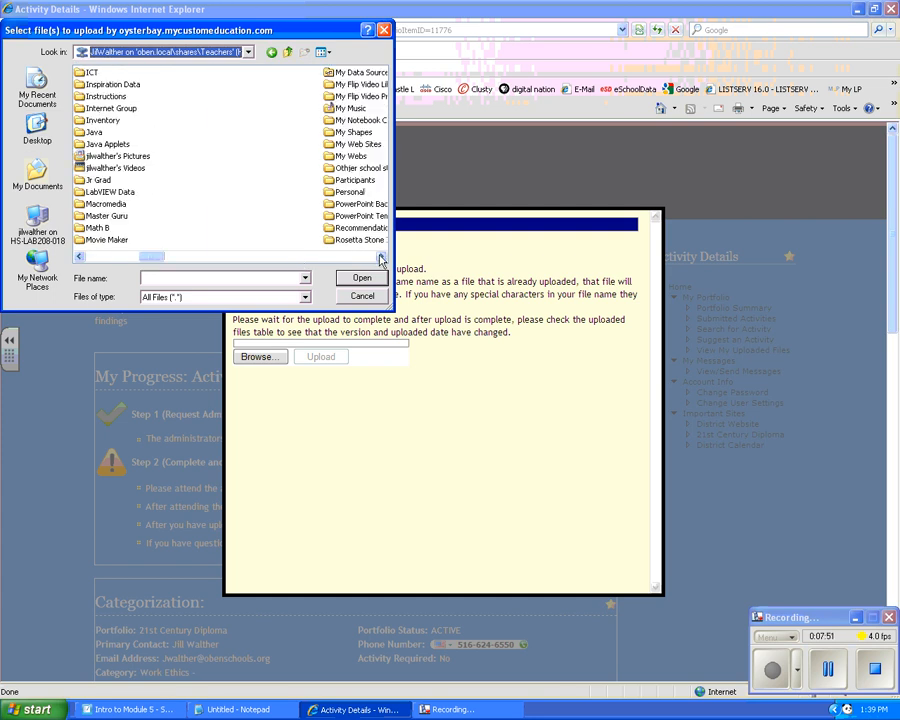
{"action": "scroll", "scroll_direction": "down", "scroll_amount": 3}
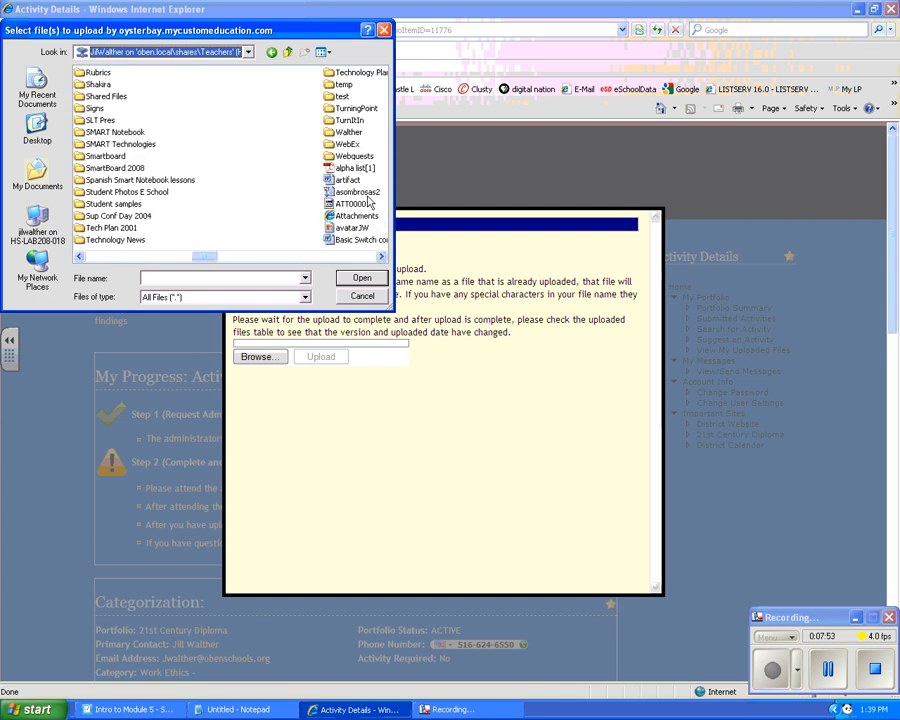
{"action": "left_click", "coordinate": [348, 179]}
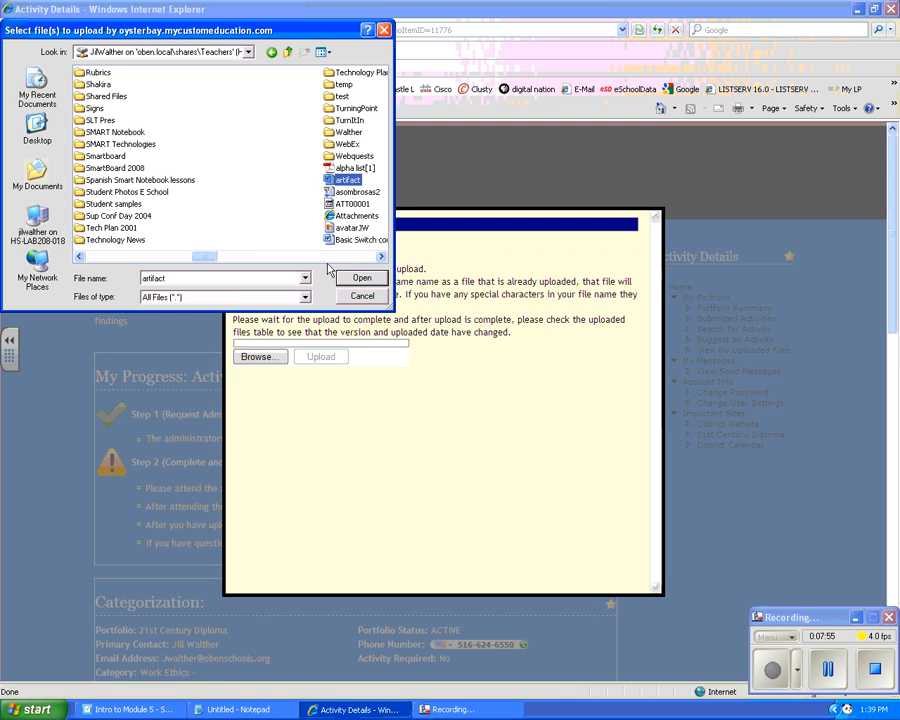
{"action": "left_click", "coordinate": [362, 277]}
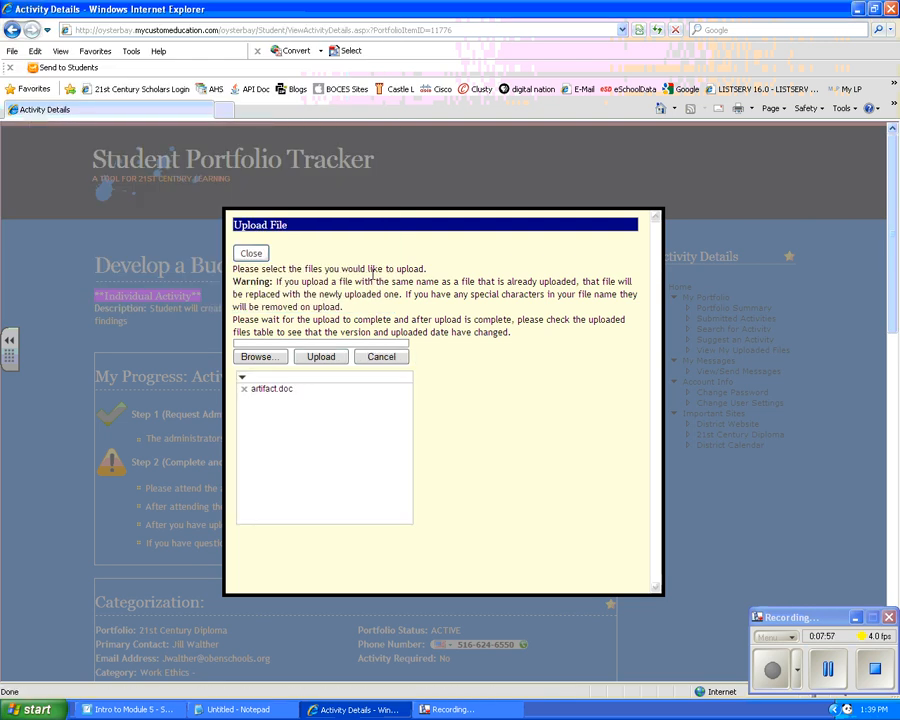
{"action": "left_click", "coordinate": [270, 388]}
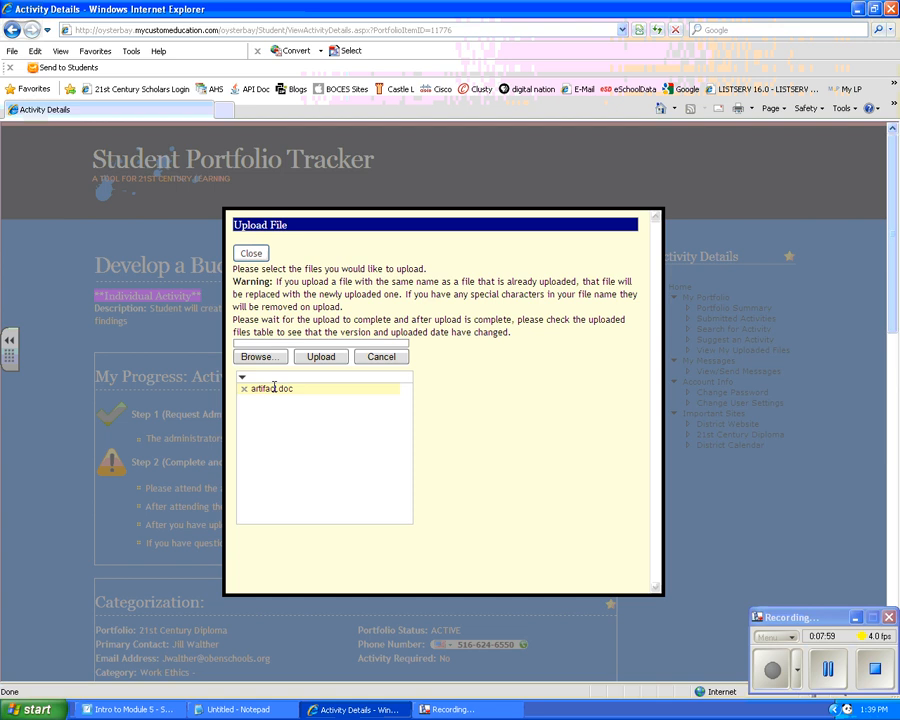
{"action": "mouse_move", "coordinate": [274, 388]}
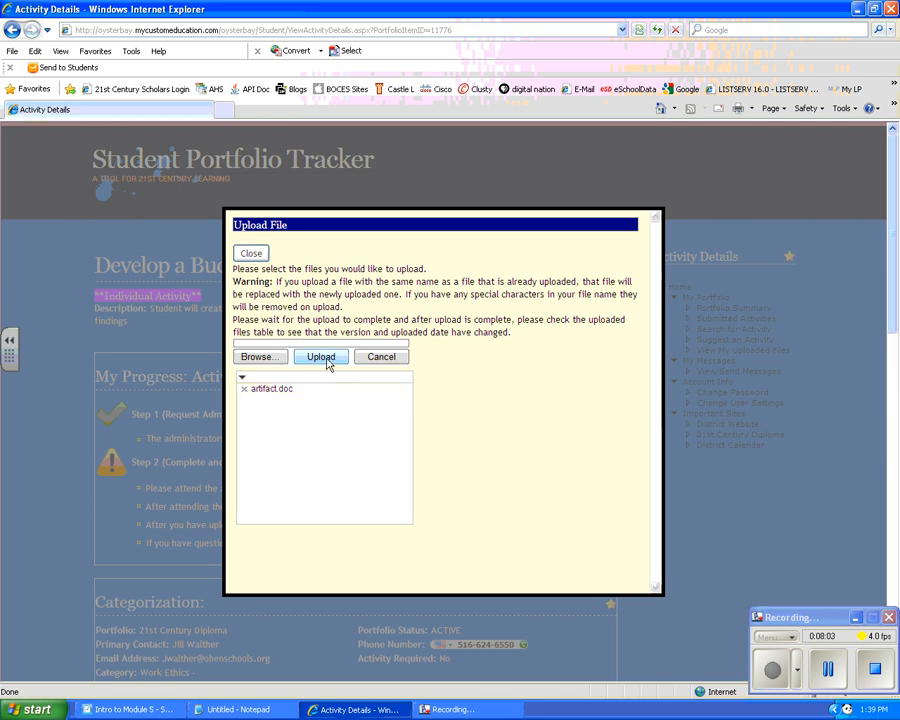
{"action": "left_click", "coordinate": [320, 356]}
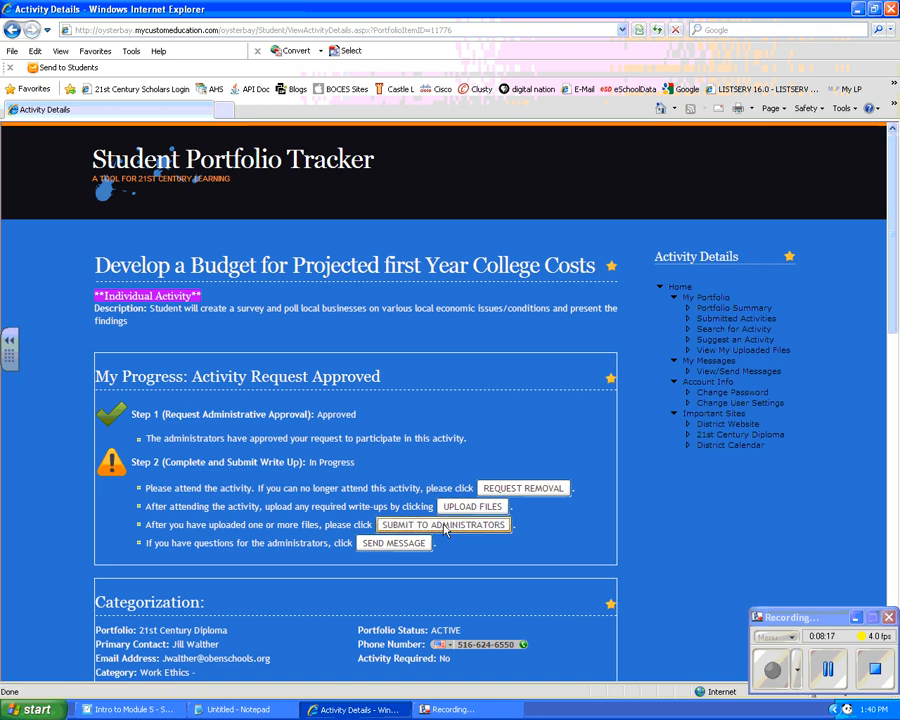
Submit the budget project to administrators with note 'done' and open the 'Wonderful job!!!' message.
{"action": "left_click", "coordinate": [442, 524]}
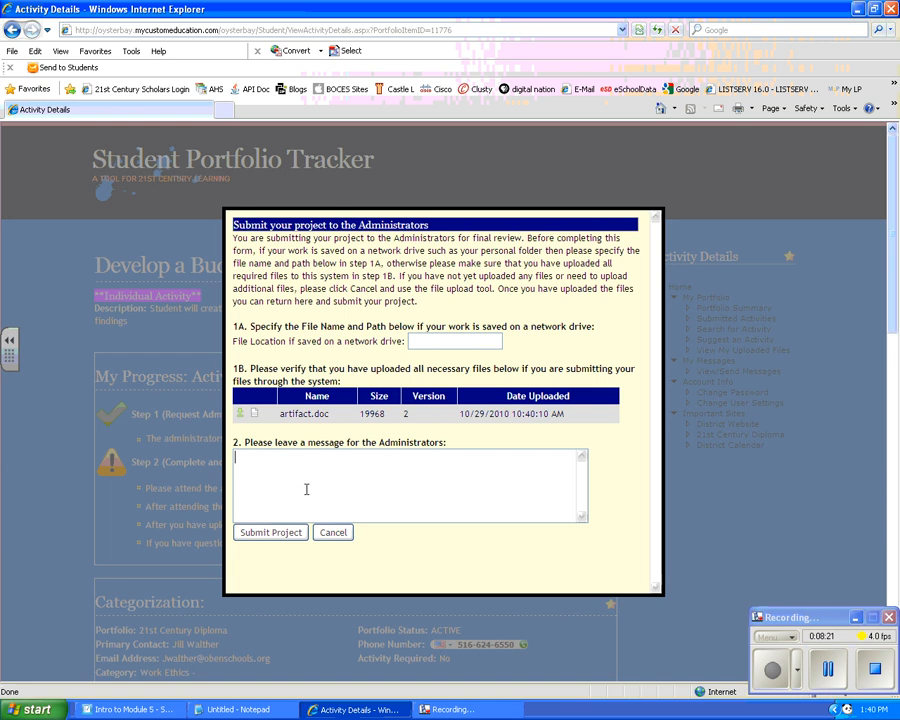
{"action": "type", "text": "done"}
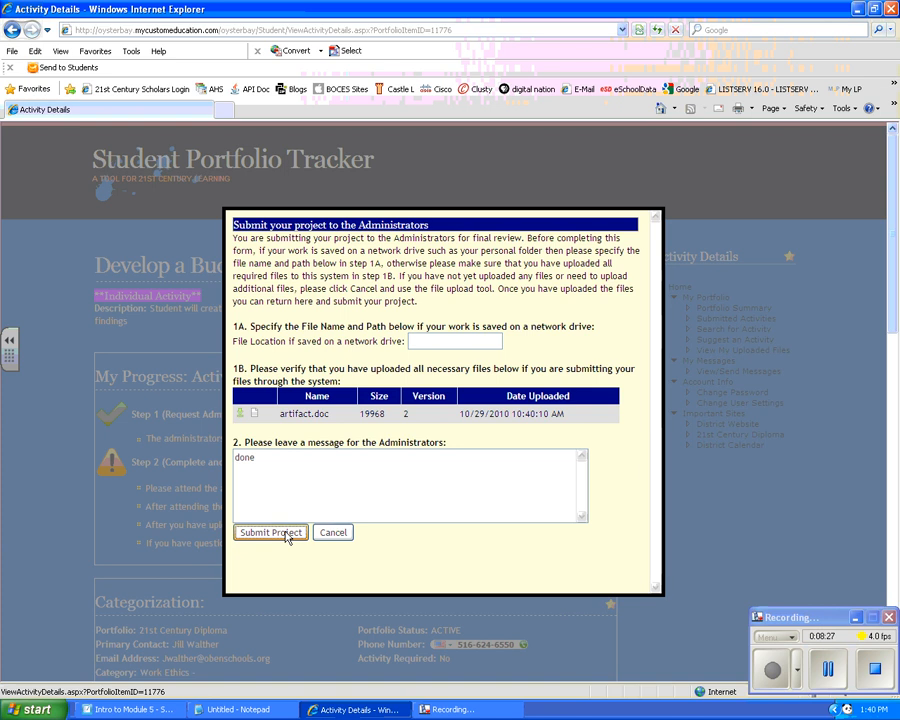
{"action": "left_click", "coordinate": [270, 532]}
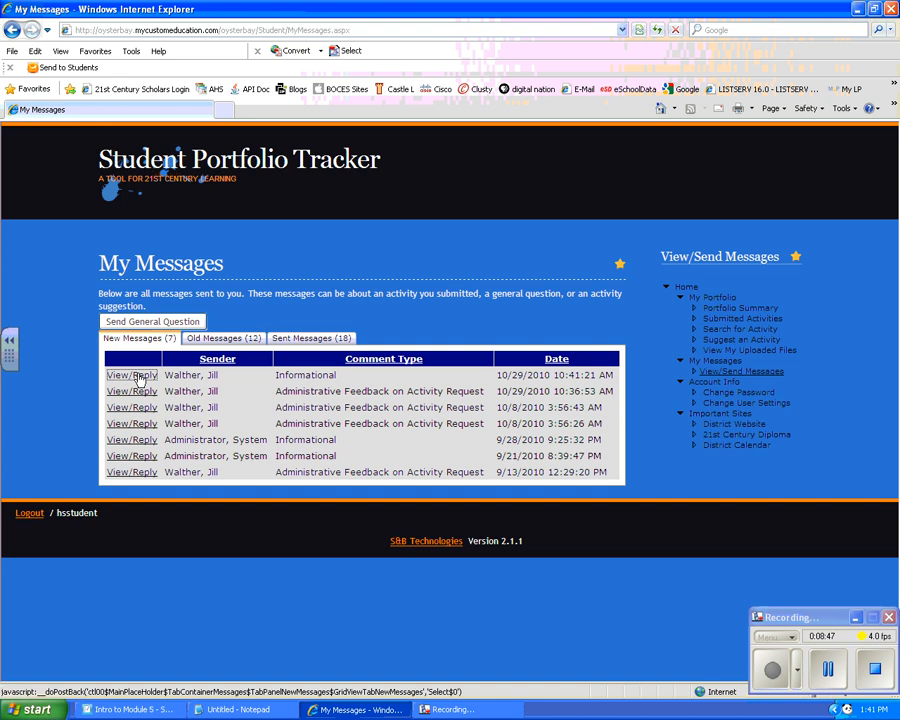
{"action": "left_click", "coordinate": [131, 375]}
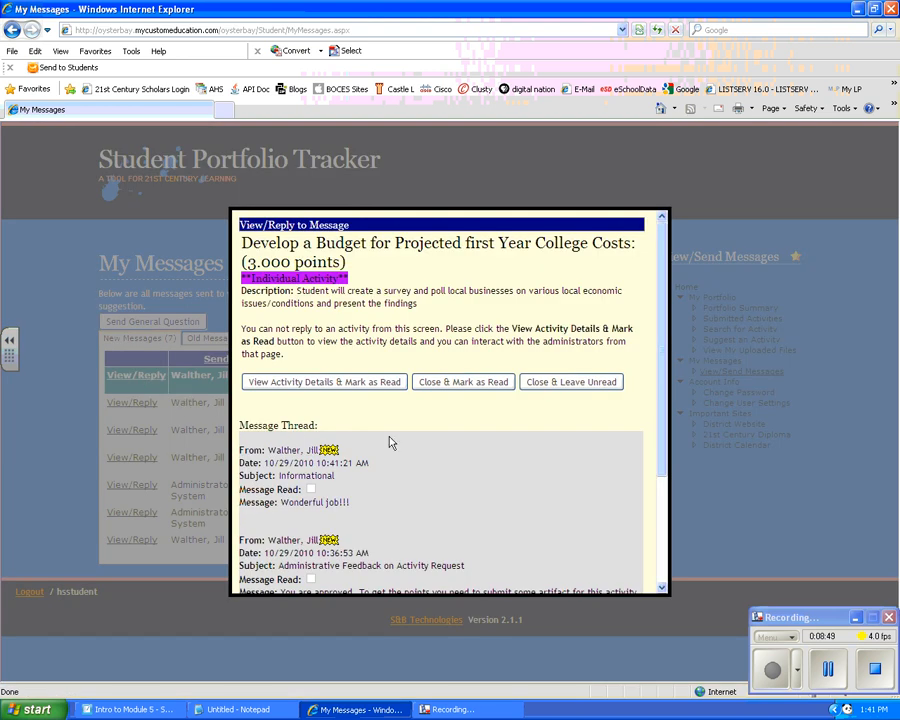
{"action": "mouse_move", "coordinate": [343, 501]}
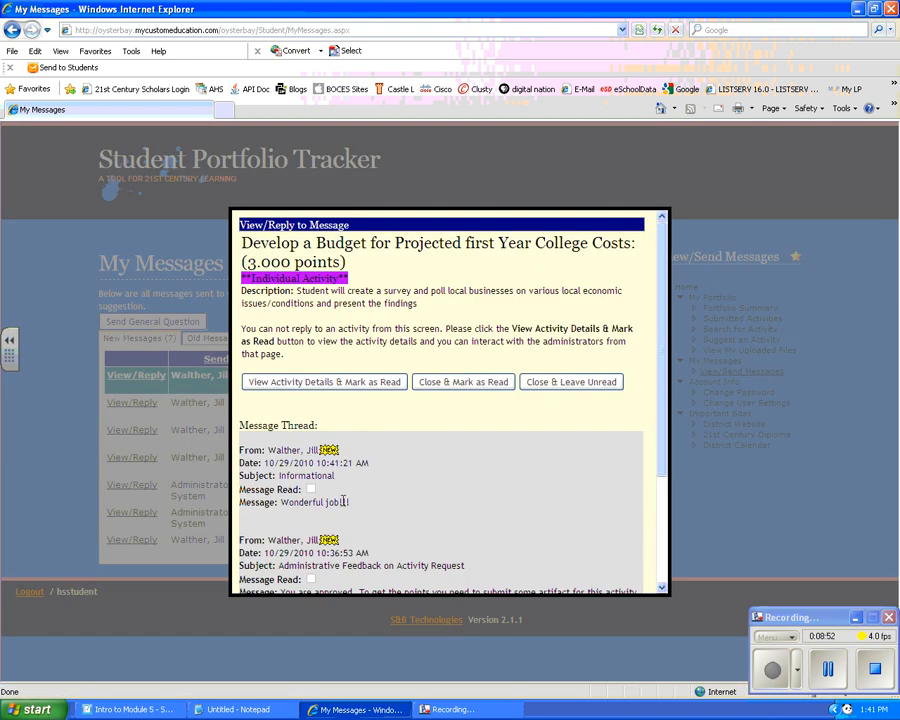